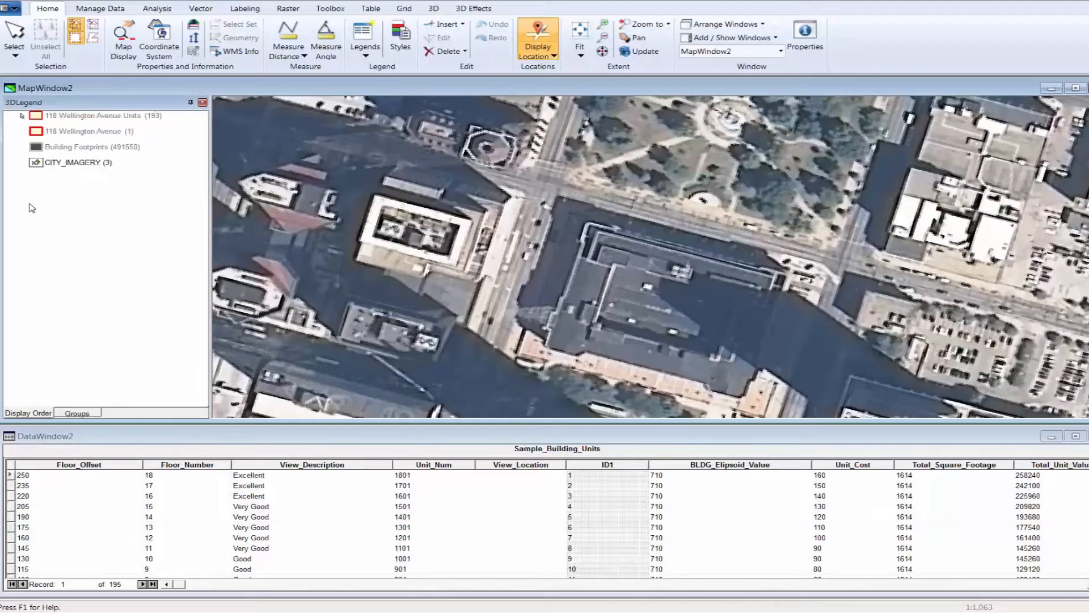
# Step: Turn on display of the Building Footprints layer over the city imagery
pyautogui.rightClick(34, 146)
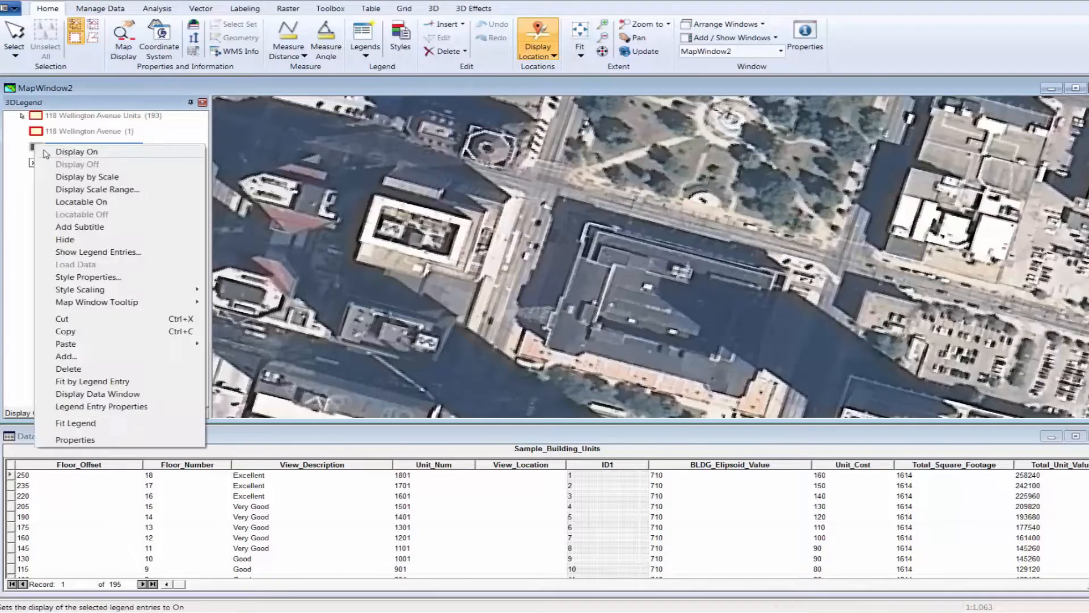
pyautogui.click(76, 152)
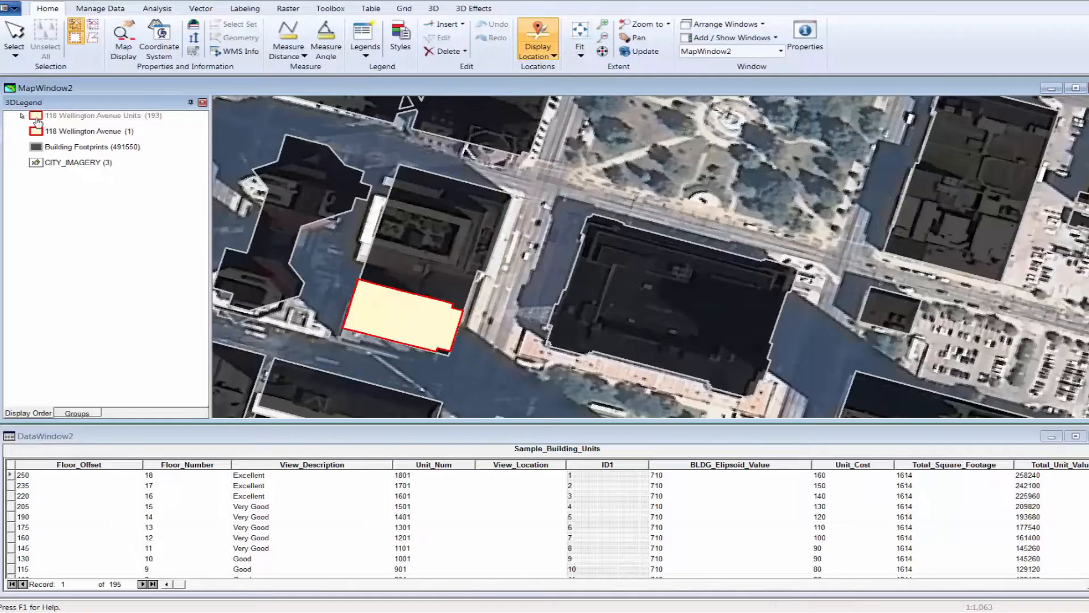
# Step: Display the 118 Wellington Avenue Units layer, review a unit's properties, and select a record in the data window
pyautogui.rightClick(91, 116)
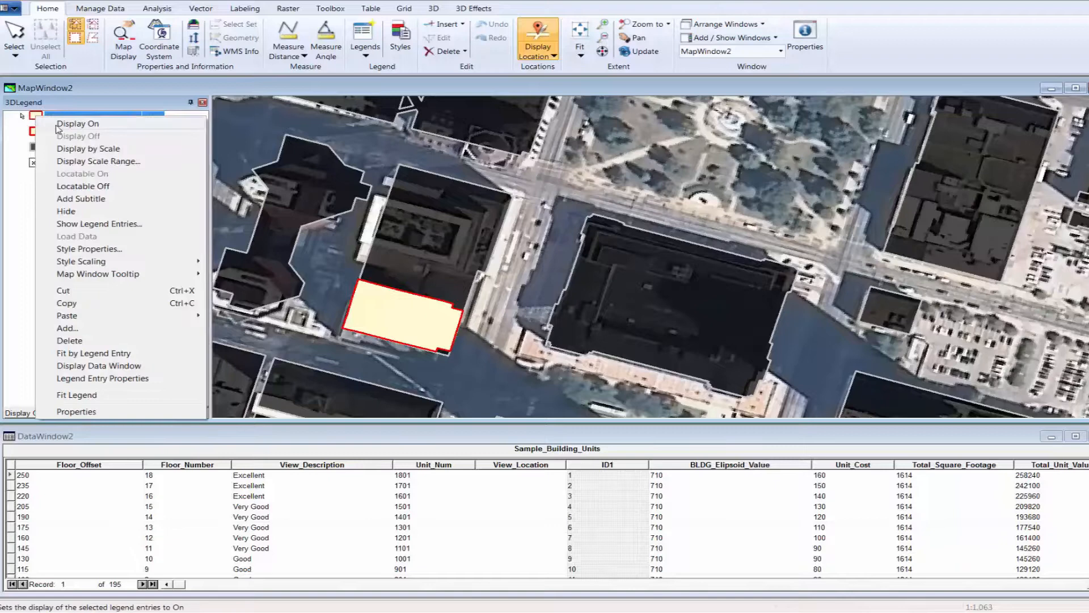
pyautogui.click(77, 123)
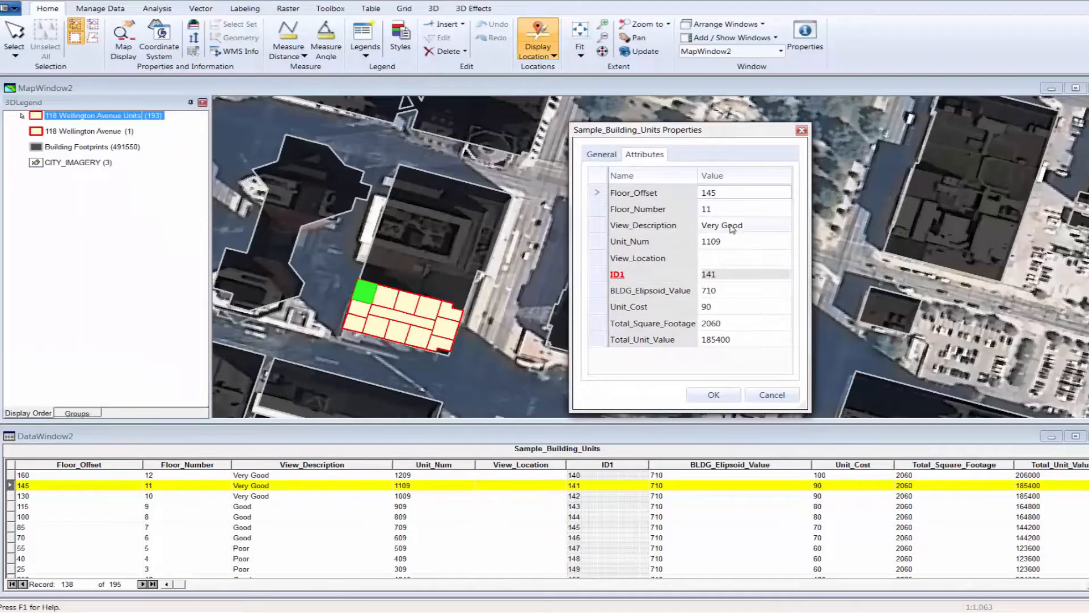
pyautogui.moveTo(724, 278)
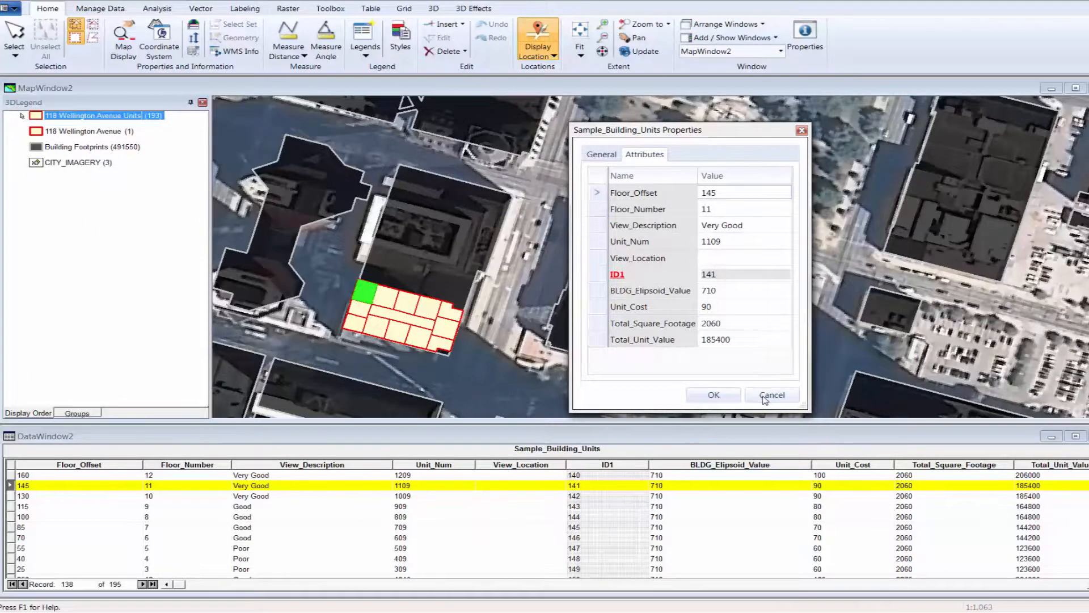
pyautogui.click(772, 395)
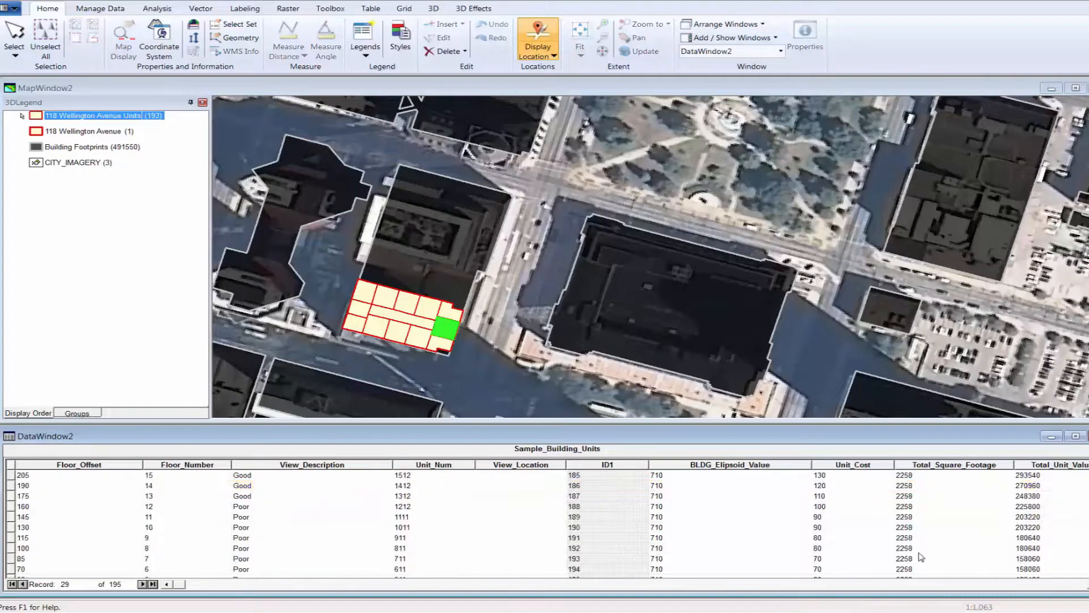
pyautogui.click(10, 554)
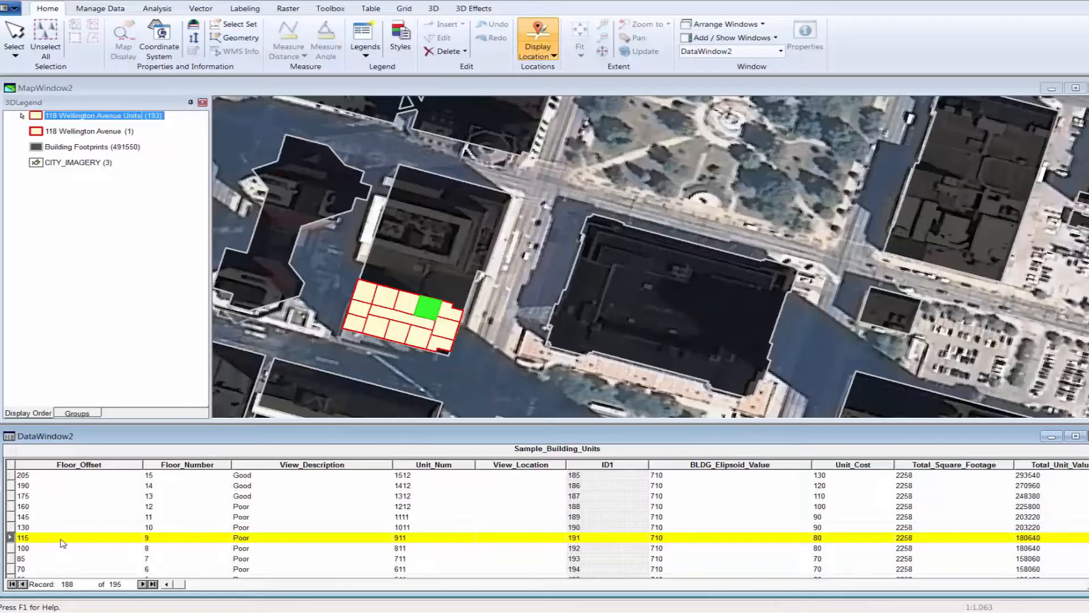
pyautogui.moveTo(310, 543)
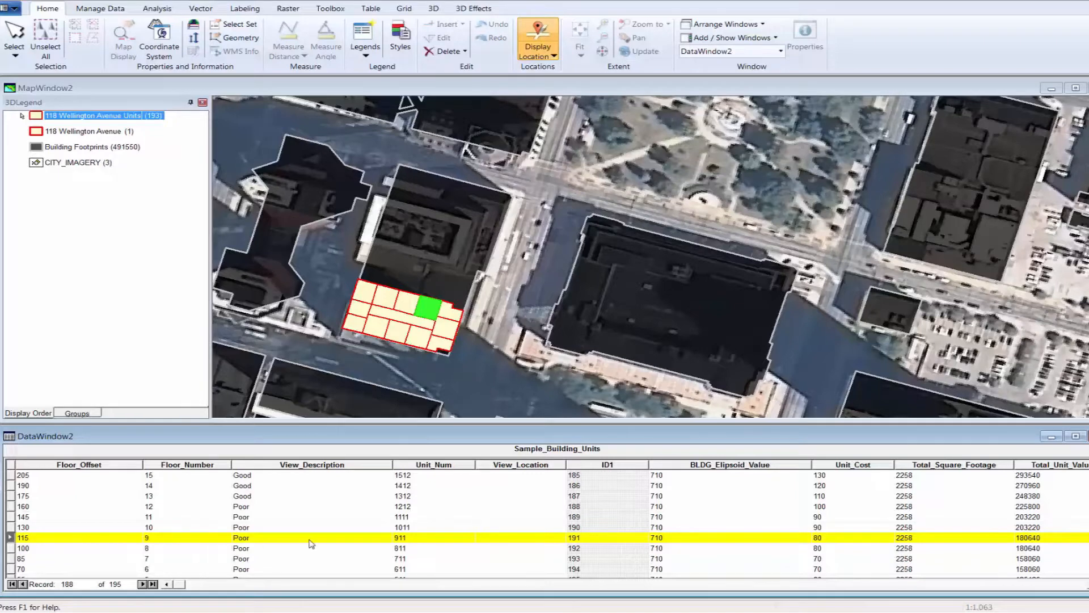
pyautogui.moveTo(292, 531)
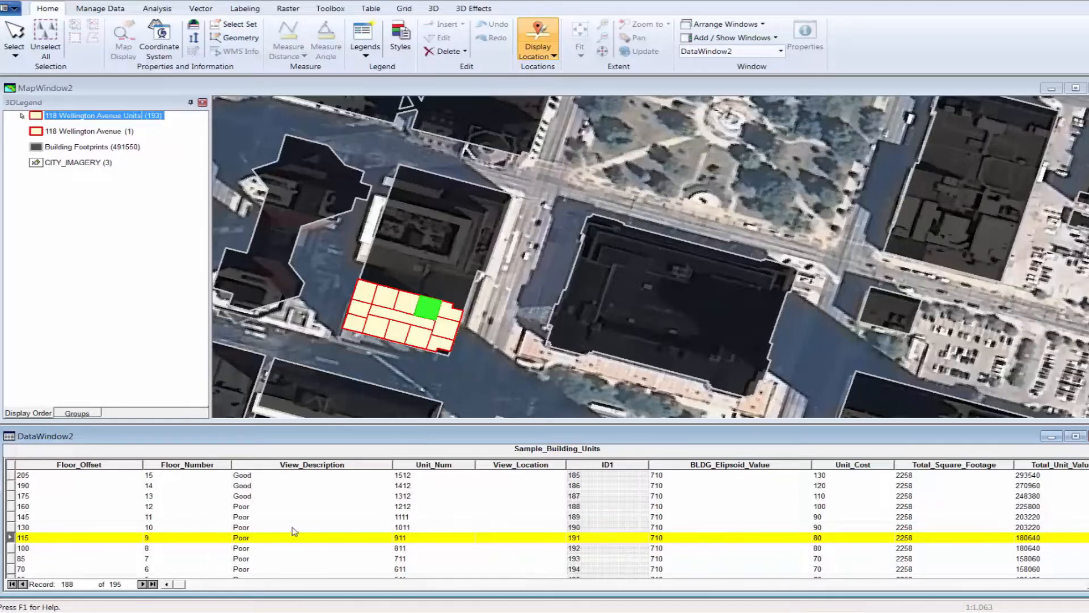
# Step: Switch the map window into a 3D view from the 3D ribbon
pyautogui.click(434, 8)
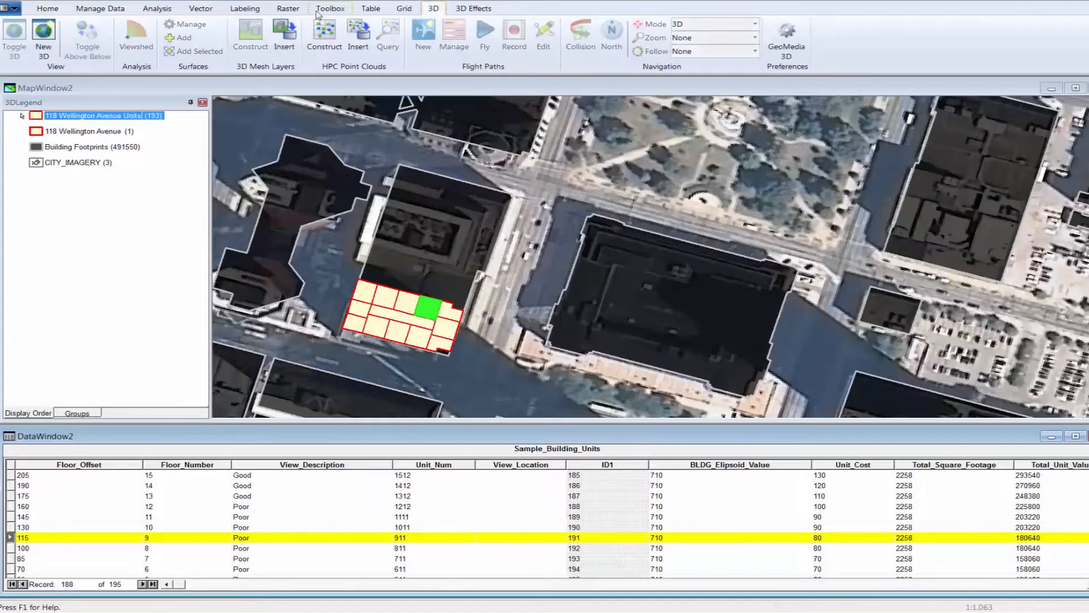
pyautogui.moveTo(13, 29)
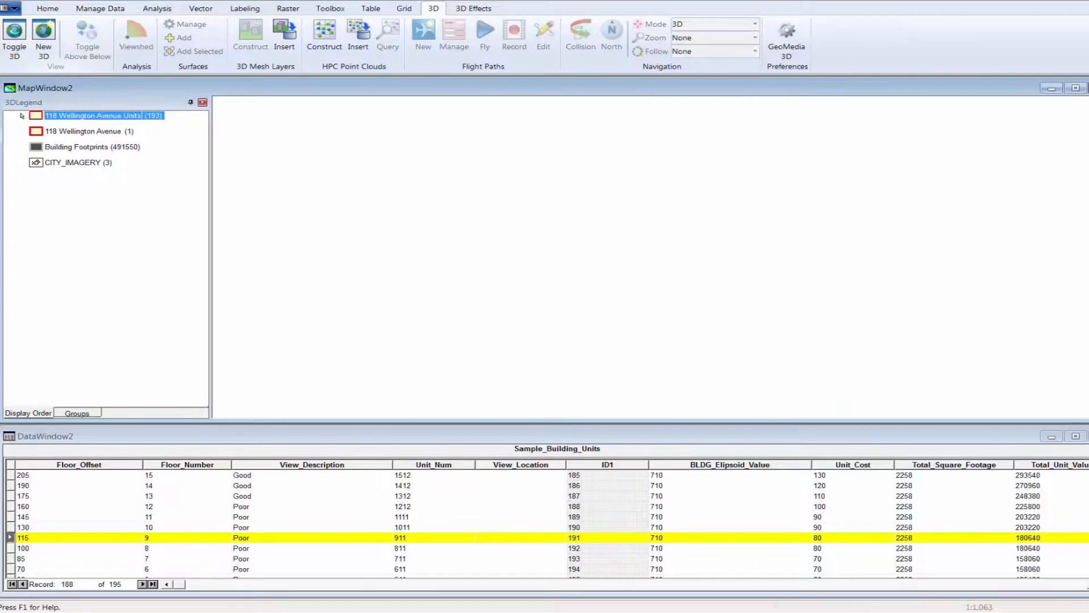
pyautogui.click(13, 33)
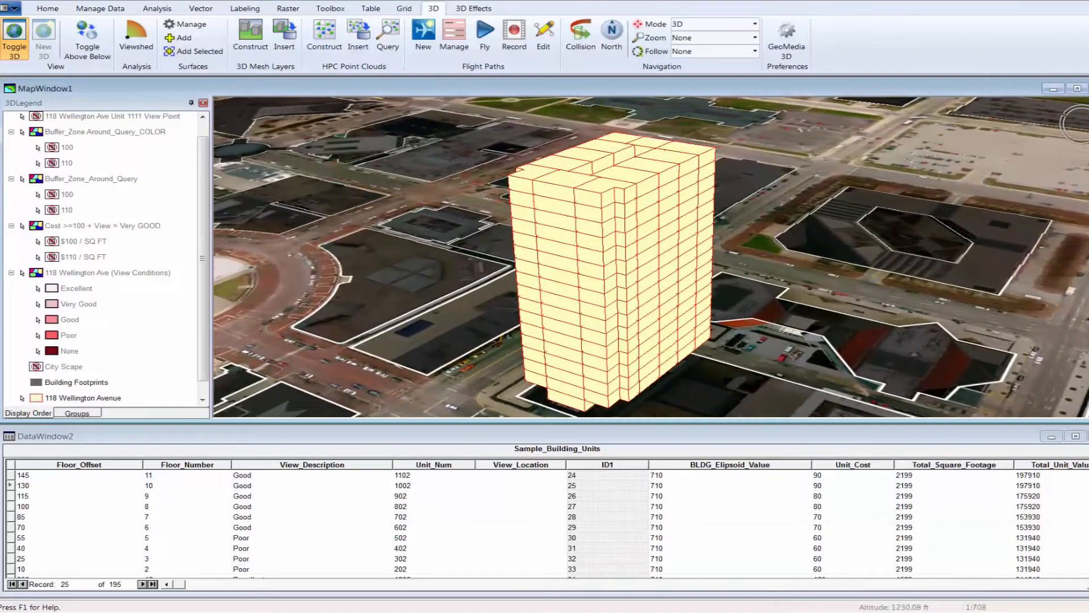
pyautogui.click(589, 297)
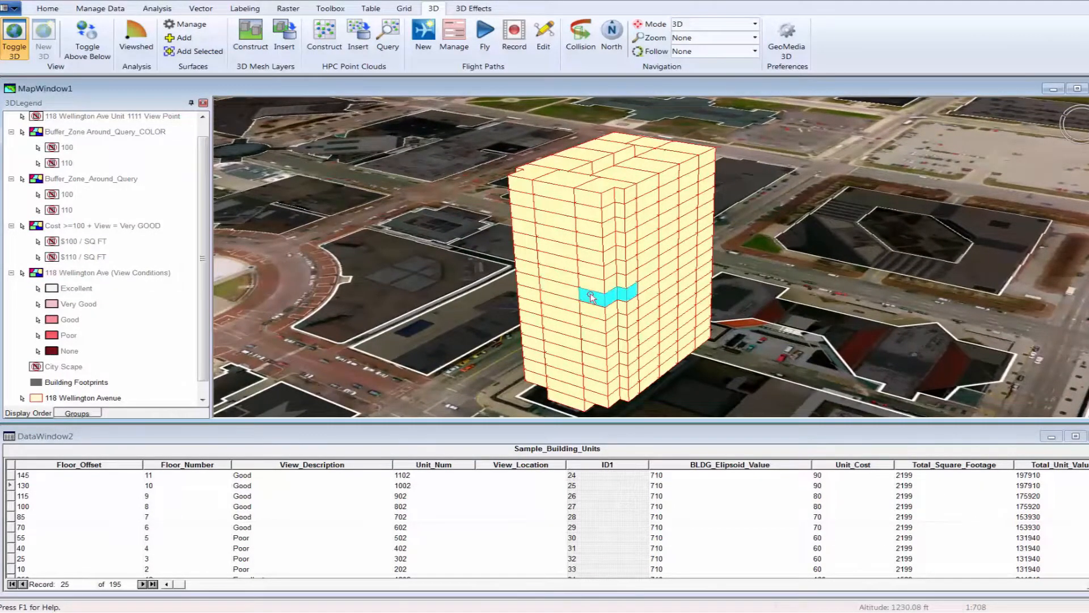
pyautogui.click(592, 299)
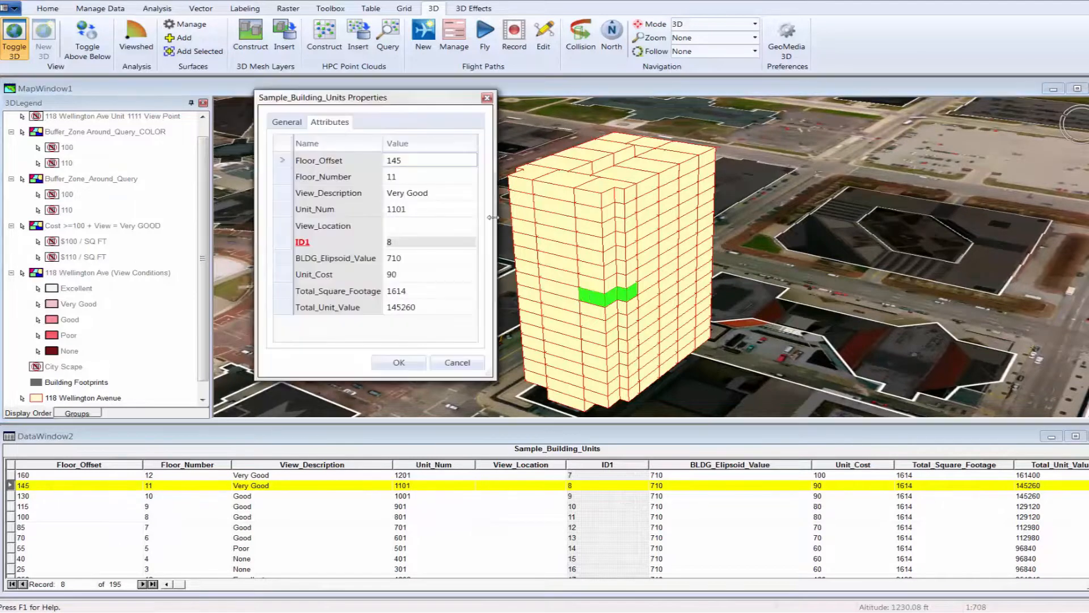
pyautogui.click(429, 193)
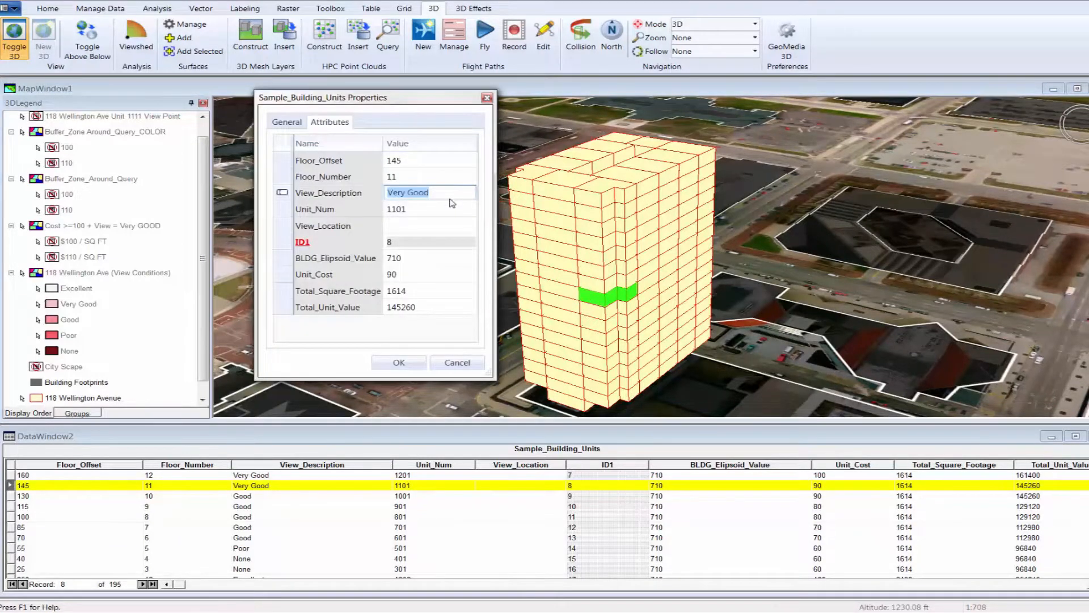
pyautogui.click(431, 307)
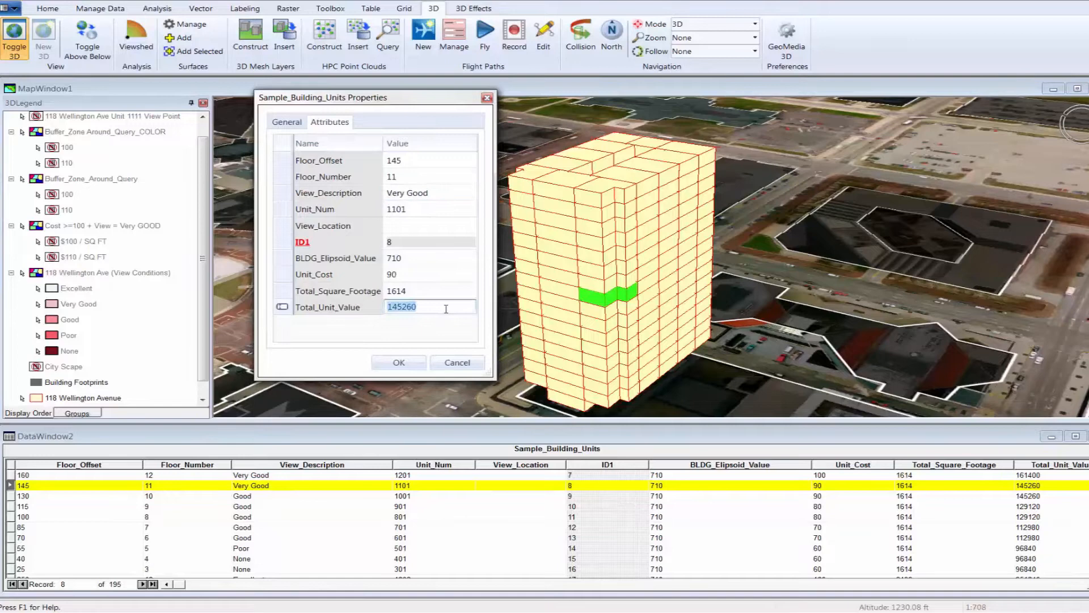
pyautogui.click(399, 363)
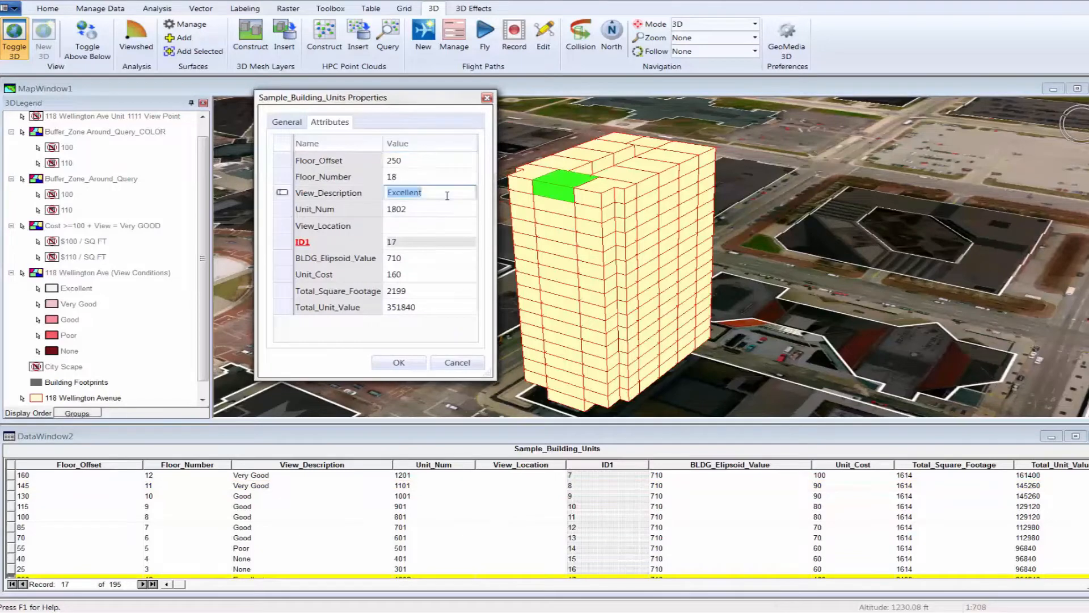
pyautogui.click(429, 307)
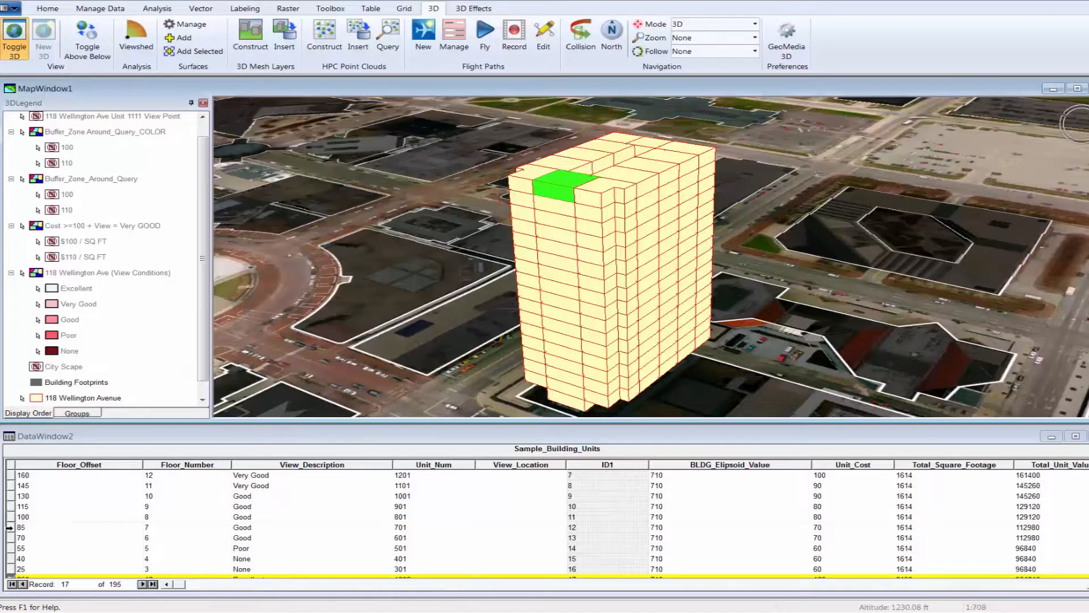
pyautogui.click(12, 528)
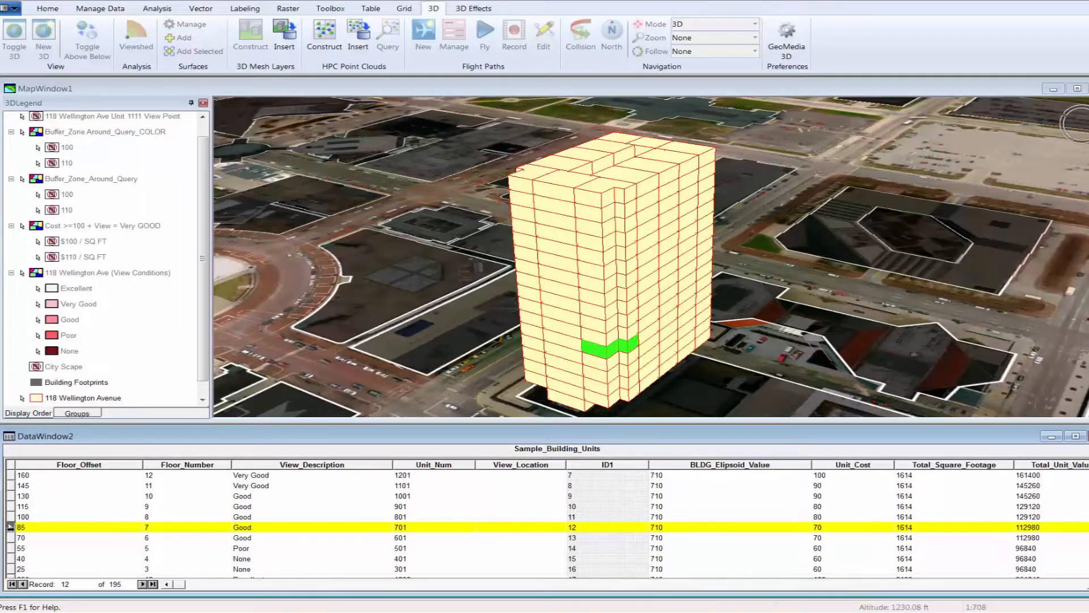
pyautogui.moveTo(708, 529)
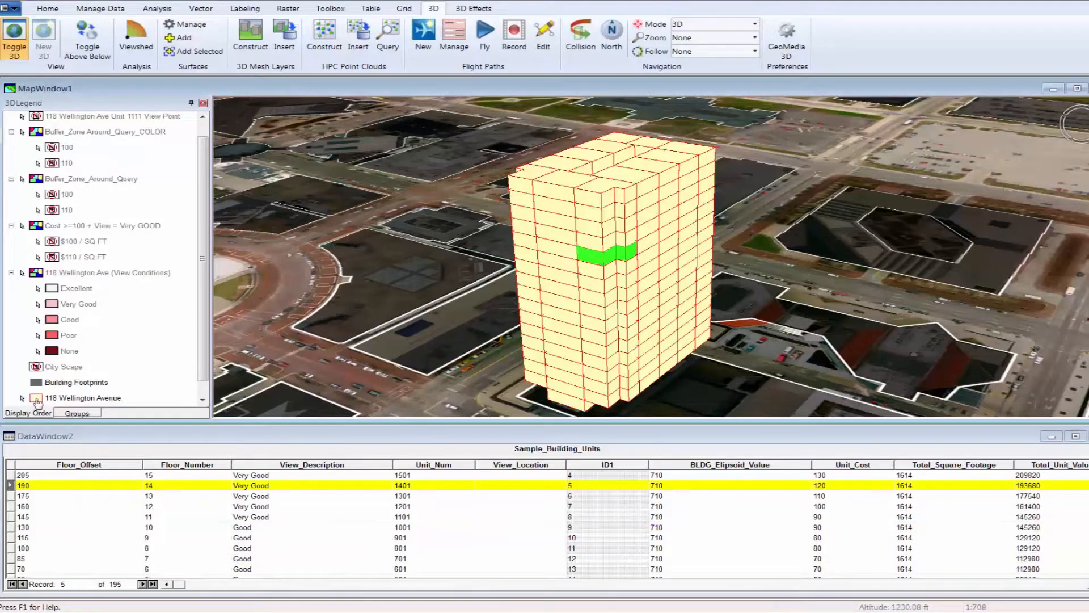
pyautogui.rightClick(36, 398)
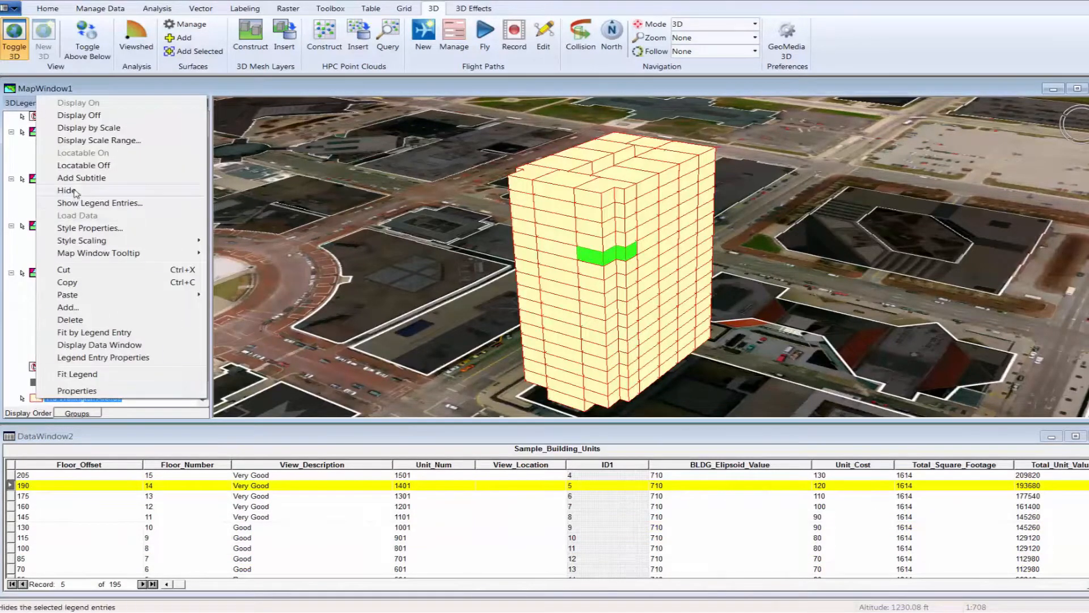
pyautogui.click(61, 190)
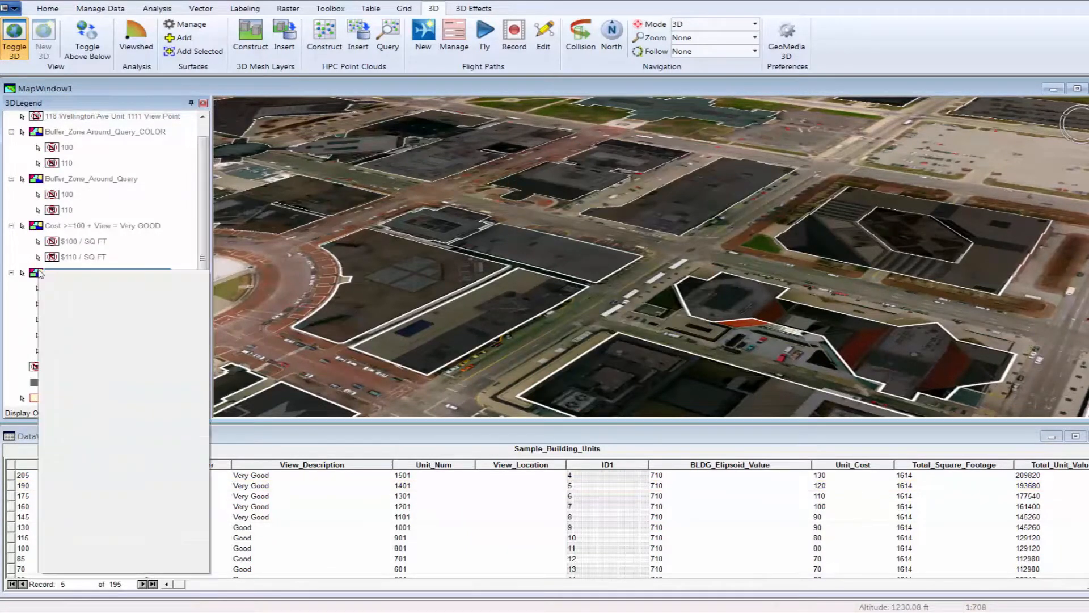
pyautogui.click(23, 272)
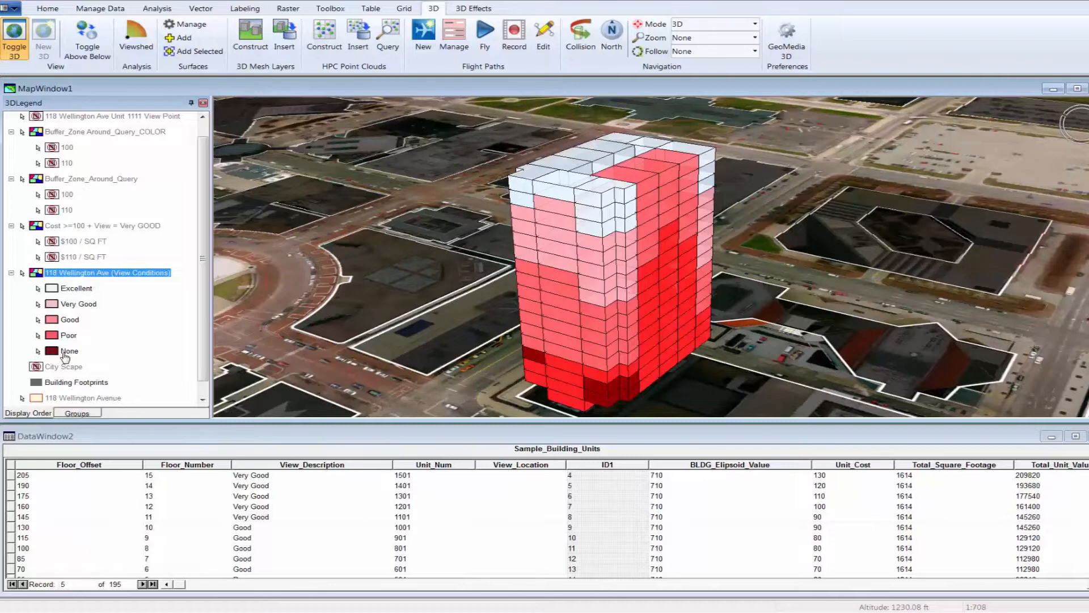
pyautogui.click(68, 334)
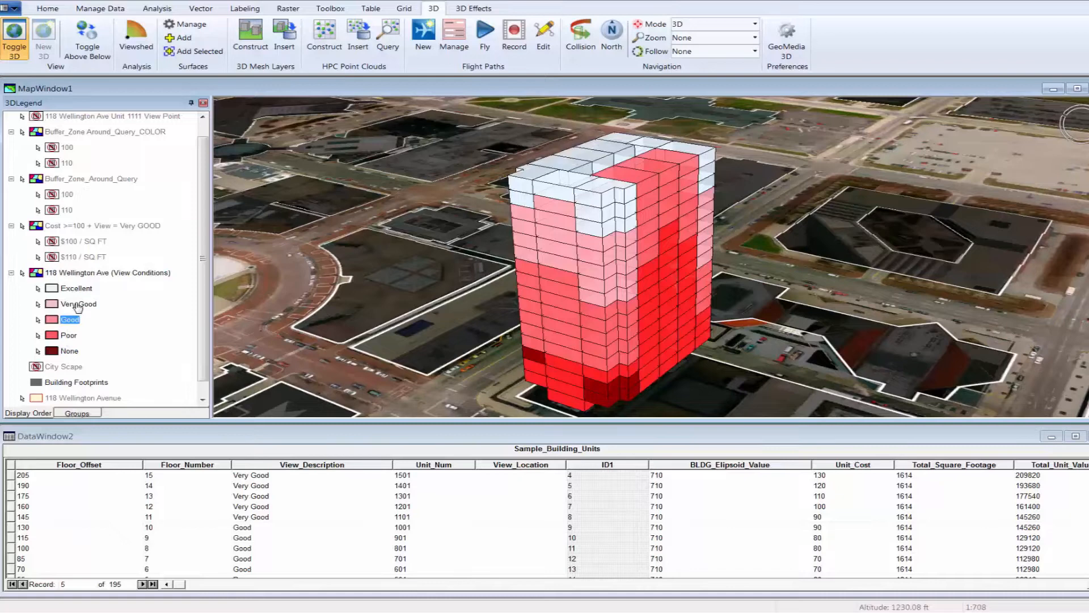
pyautogui.click(77, 288)
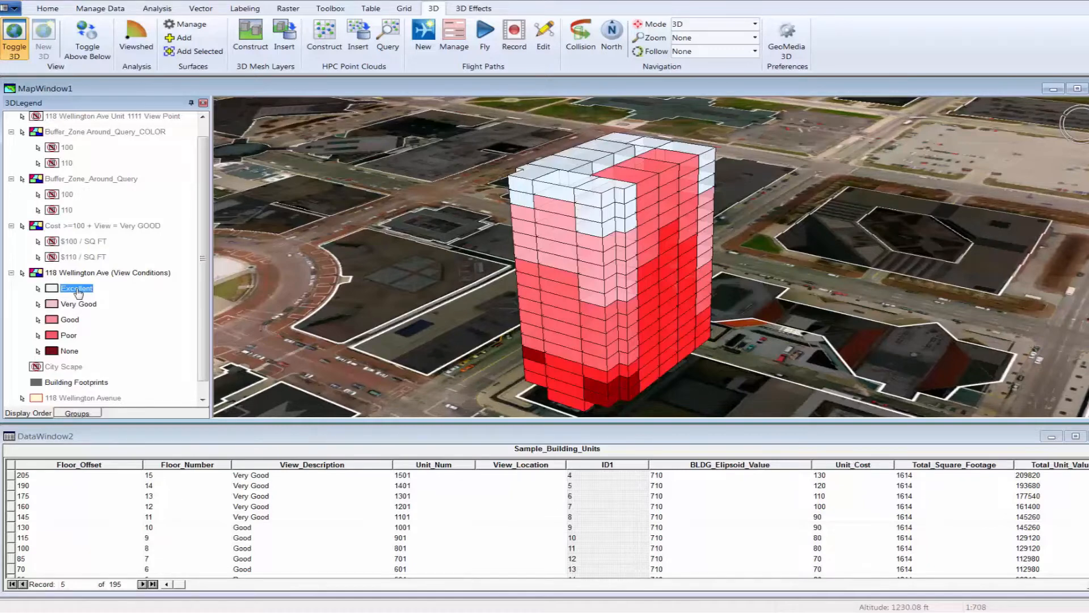
# Step: Set unit 1802's View_Description to Poor in Properties, then change the table cell back to Excellent
pyautogui.click(554, 331)
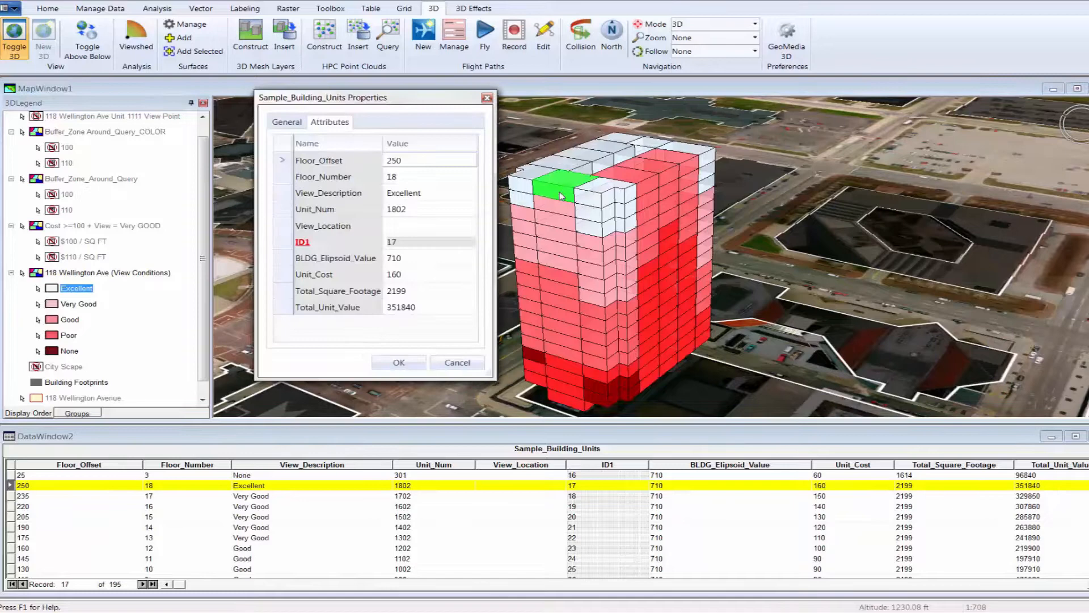
pyautogui.click(429, 193)
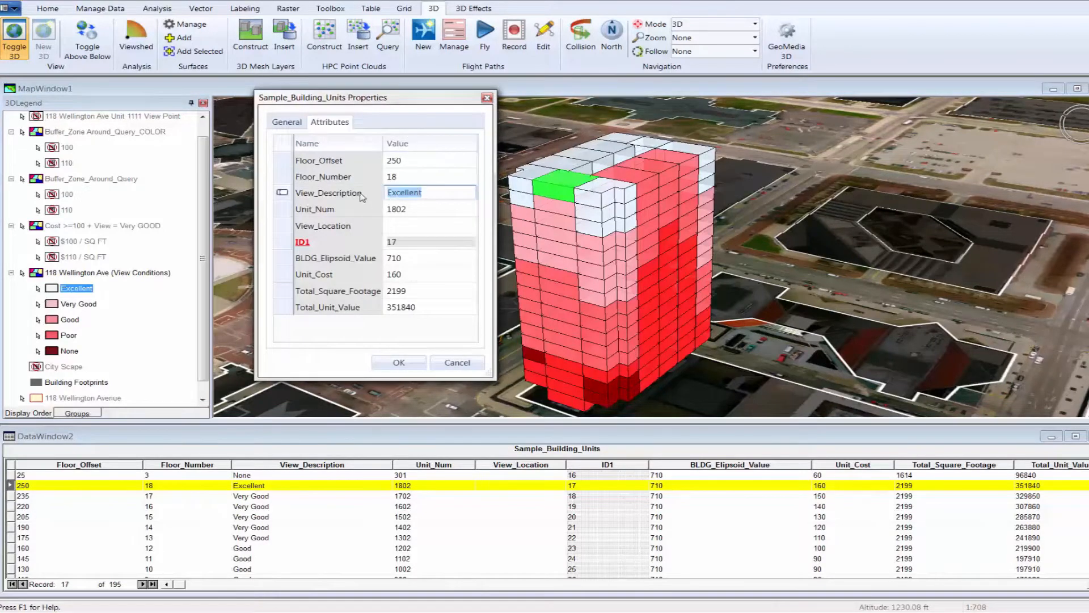
pyautogui.write('Poor')
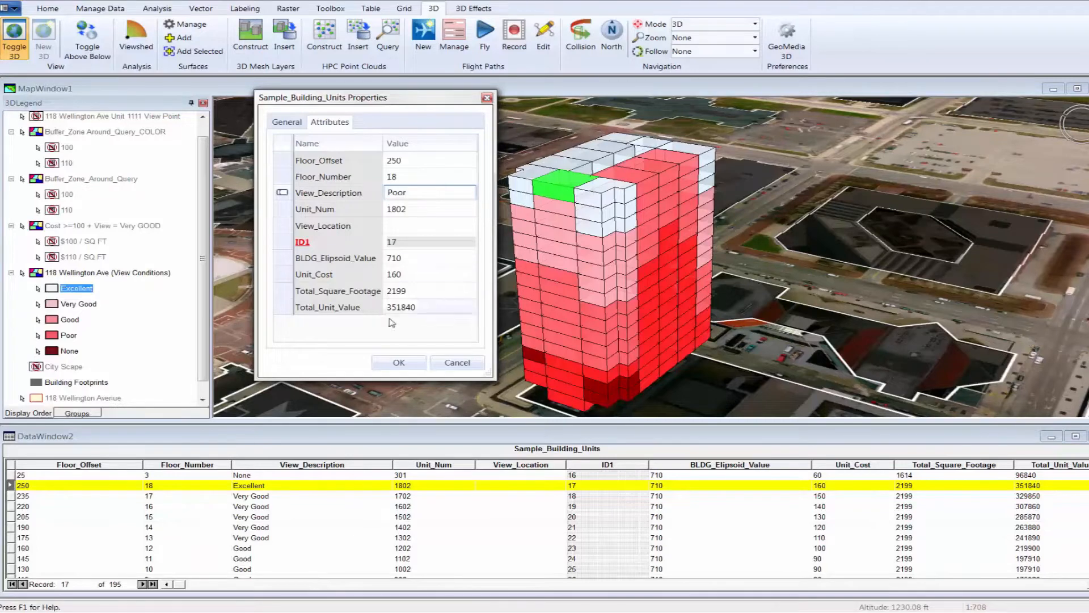
pyautogui.click(398, 362)
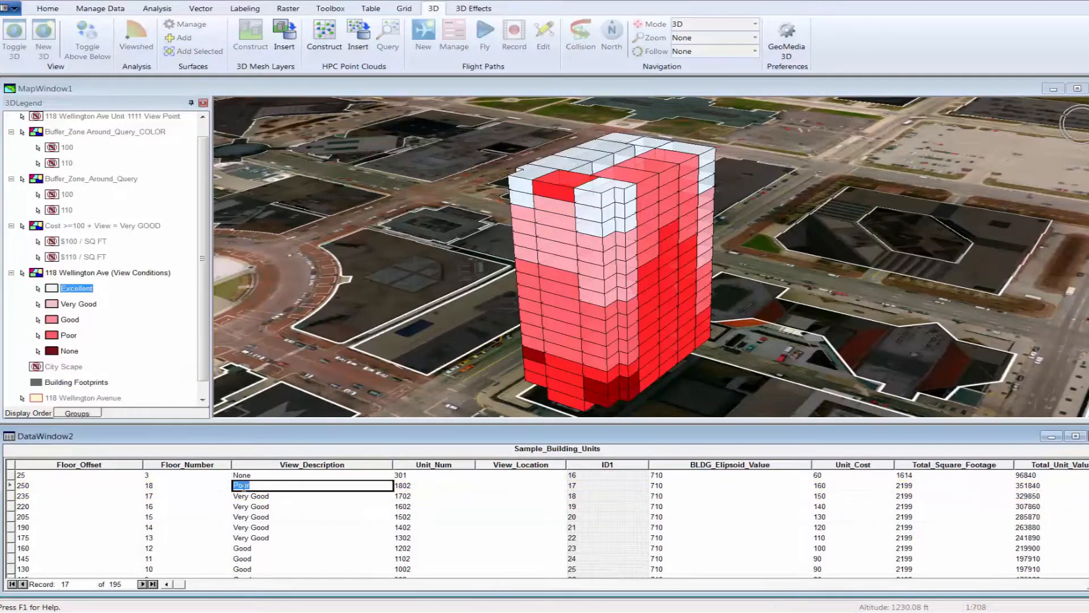
pyautogui.write('Exc')
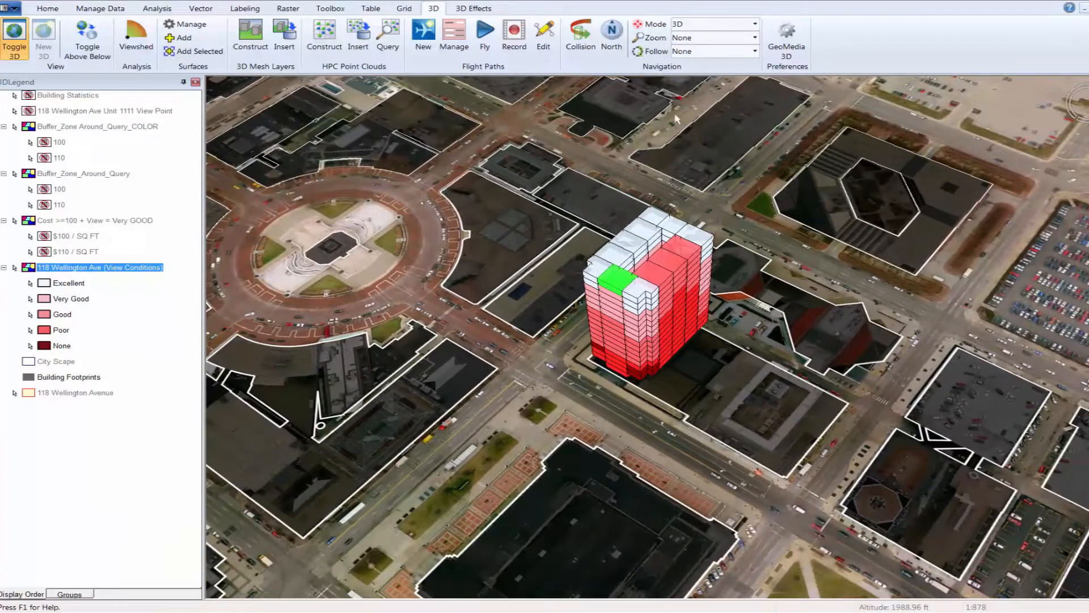
# Step: Turn off the Very Good, Good, Poor and None categories, then turn Very Good back on
pyautogui.click(754, 52)
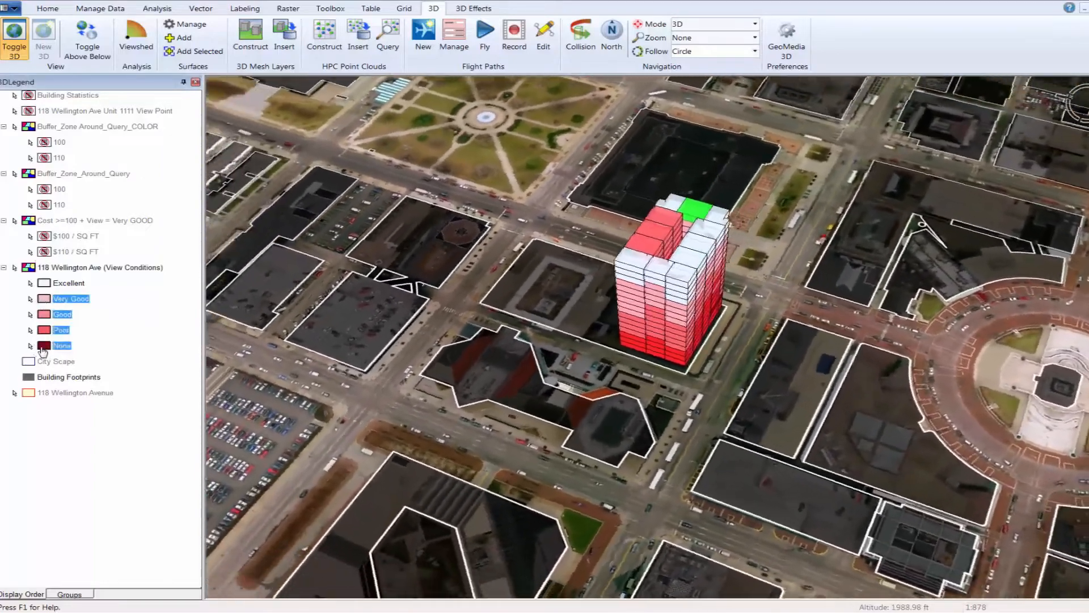
pyautogui.rightClick(61, 345)
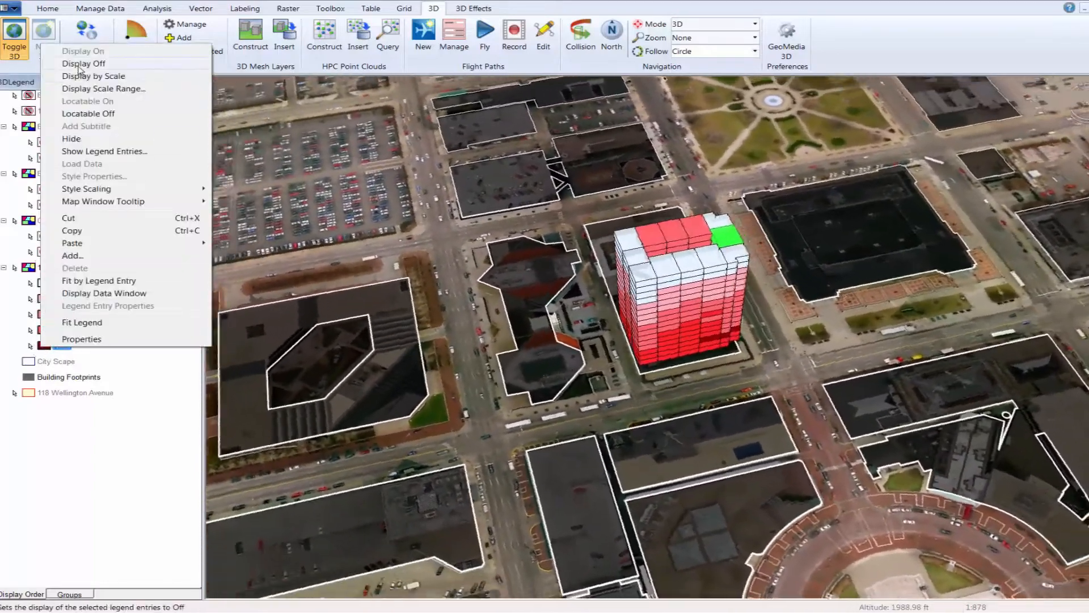
pyautogui.click(83, 63)
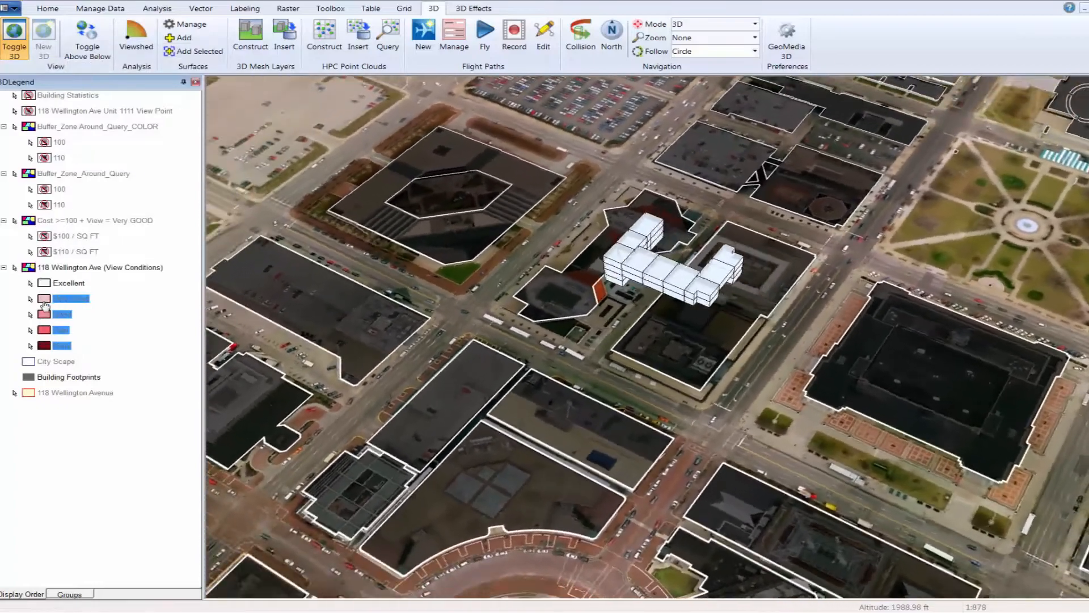
pyautogui.rightClick(63, 299)
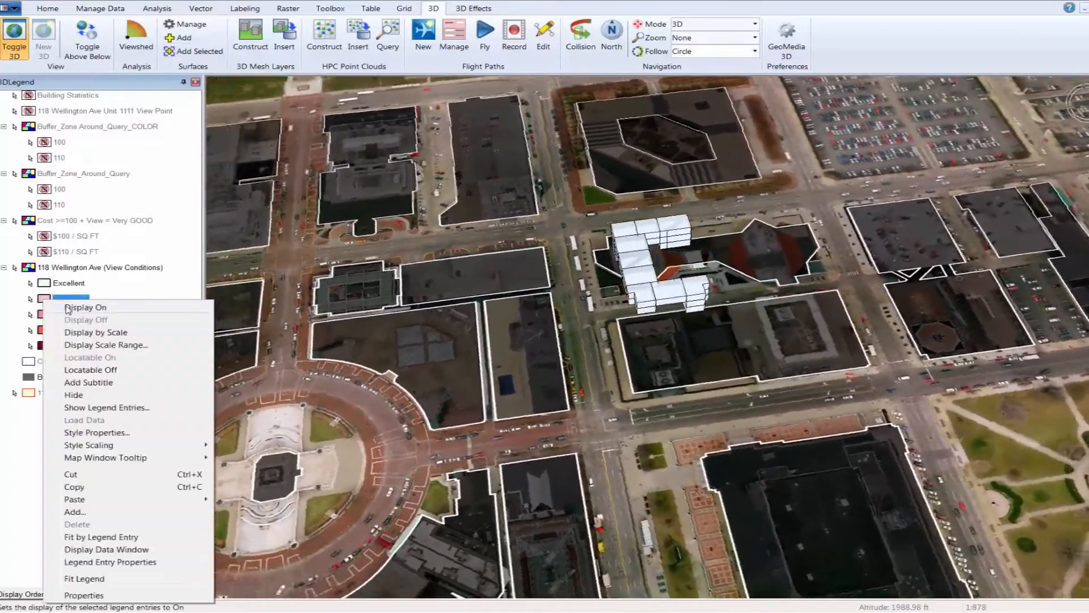
pyautogui.click(86, 307)
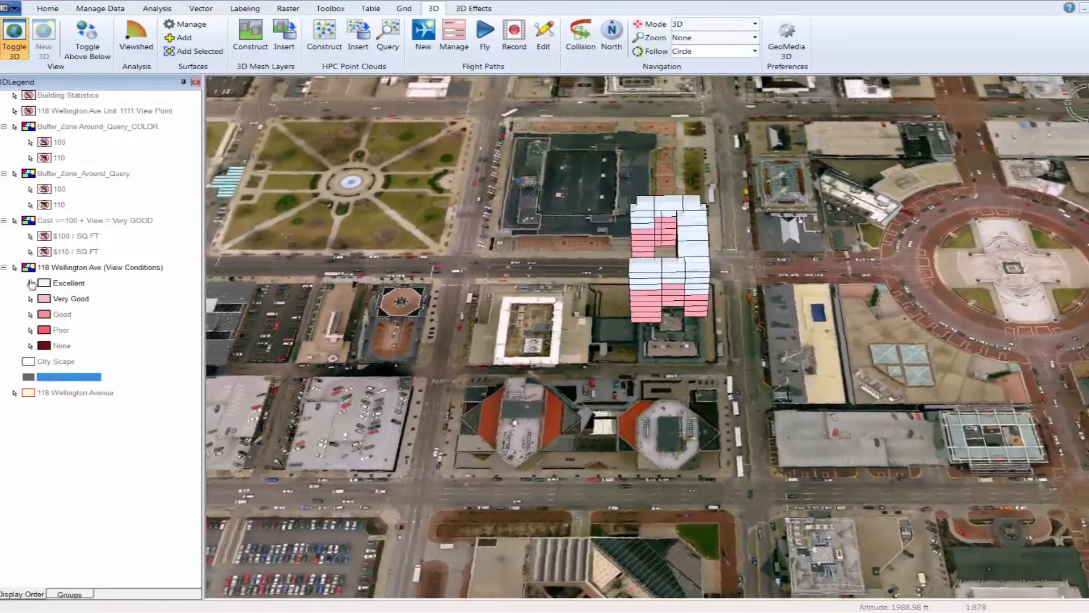
pyautogui.rightClick(55, 376)
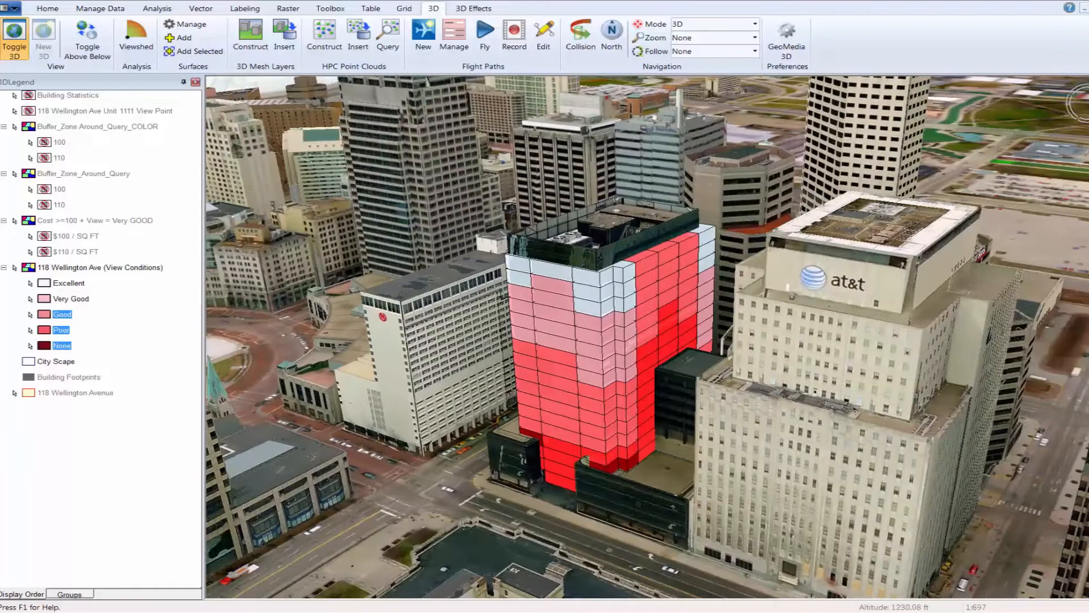
# Step: Switch to the Analysis ribbon with the shaded tower among textured city buildings
pyautogui.click(161, 9)
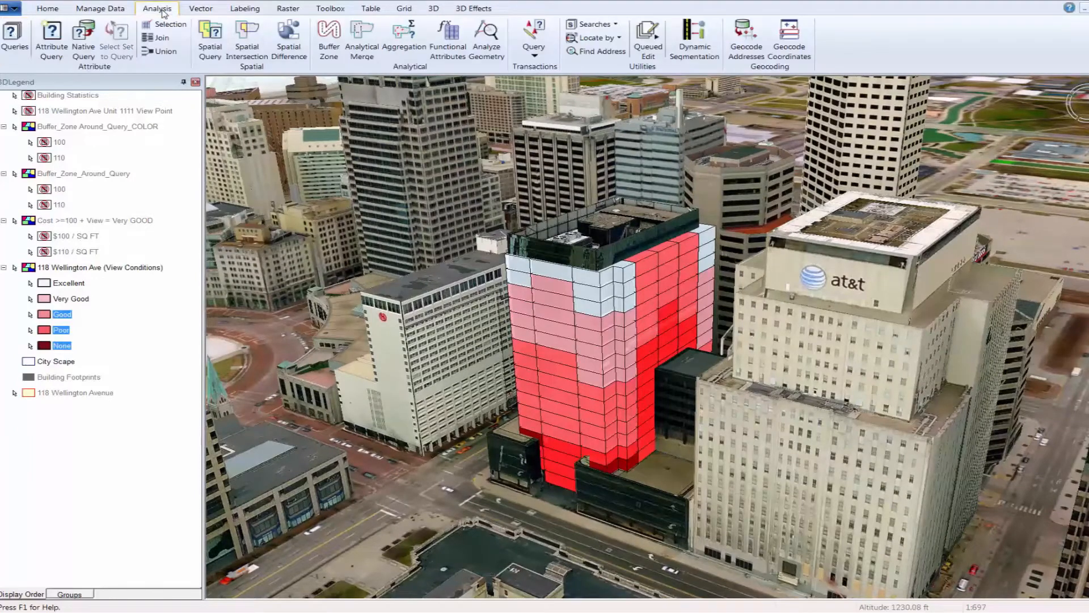
pyautogui.click(13, 32)
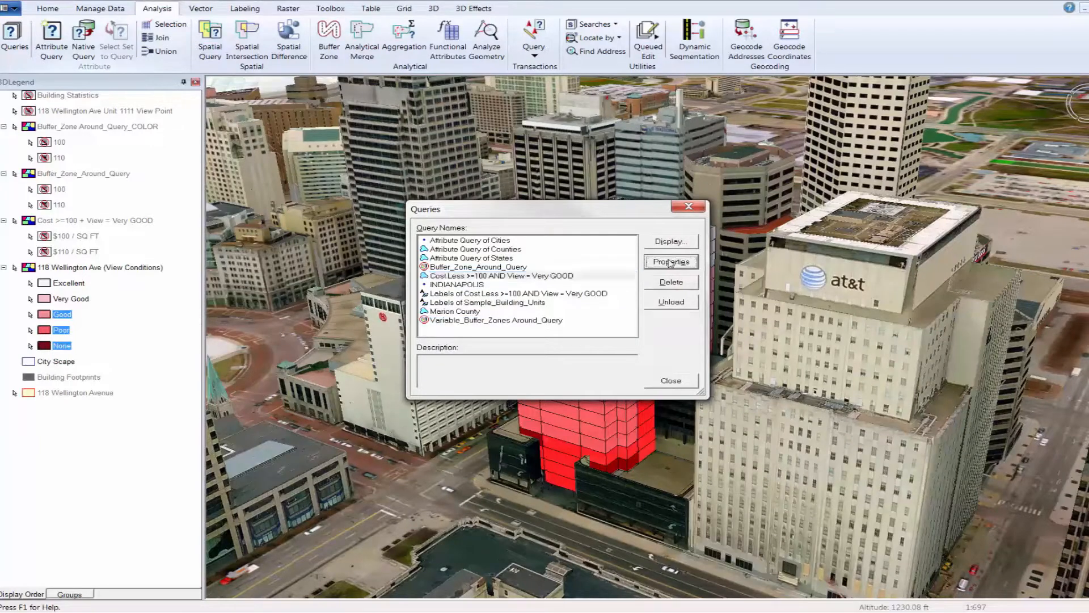
pyautogui.click(670, 261)
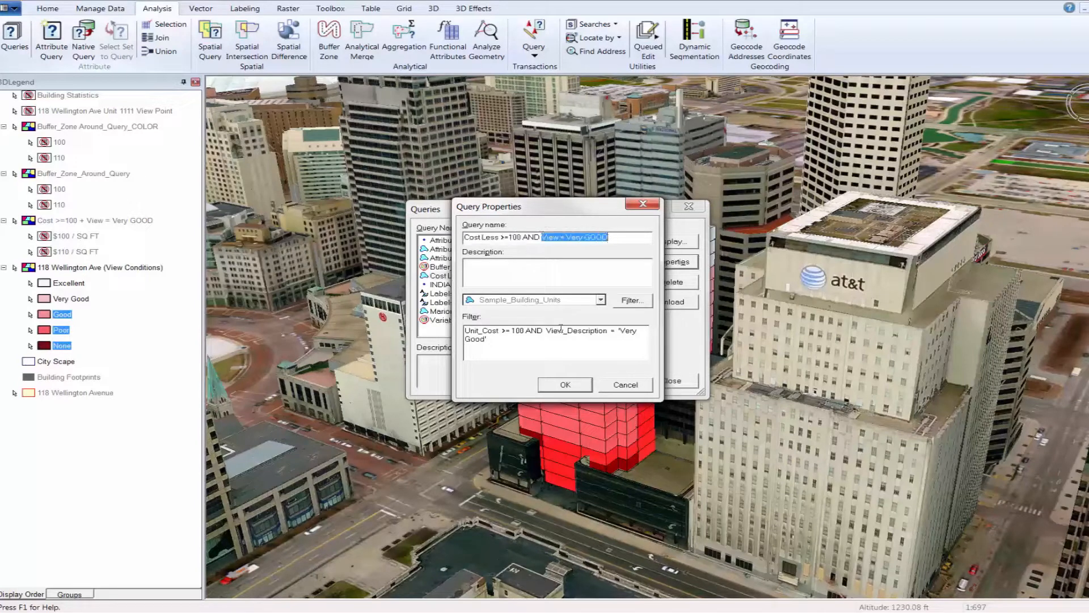
pyautogui.moveTo(634, 392)
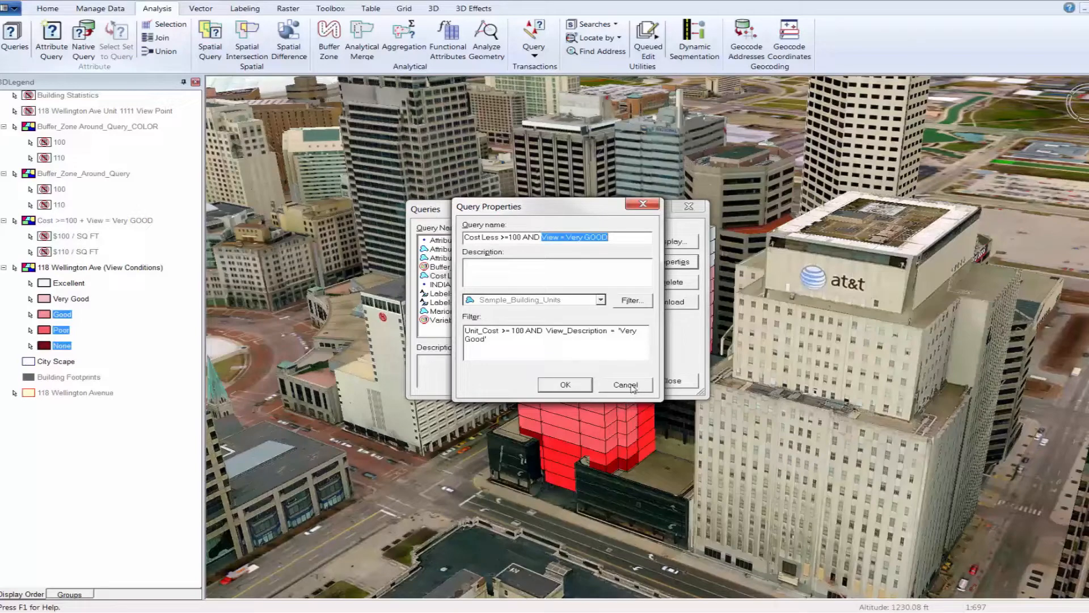
pyautogui.click(625, 384)
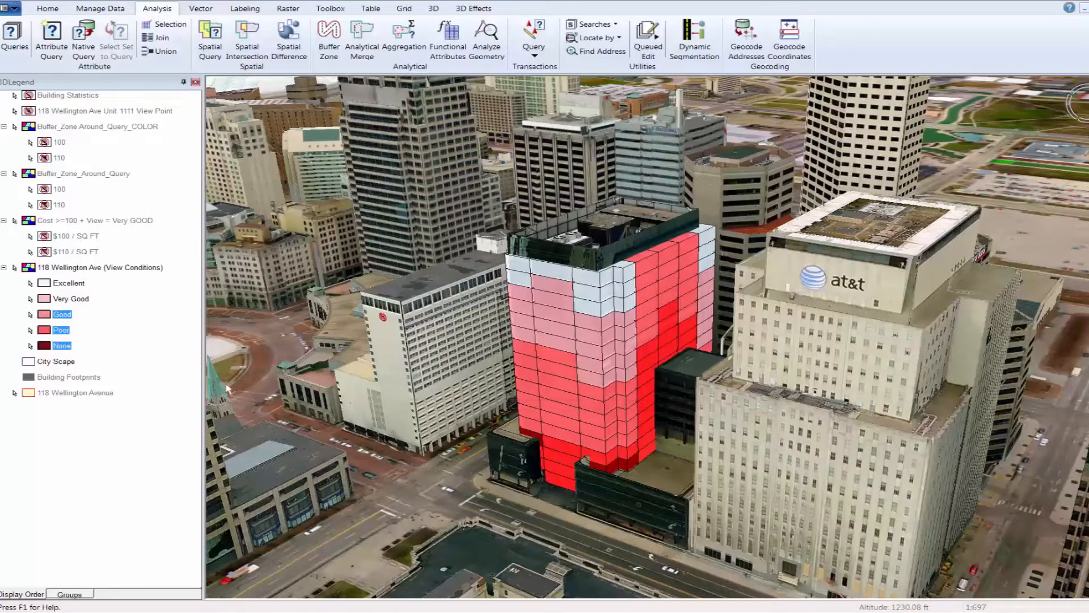
# Step: Change unit 1202's View_Description from Good to VeryGood in its Properties
pyautogui.doubleClick(93, 220)
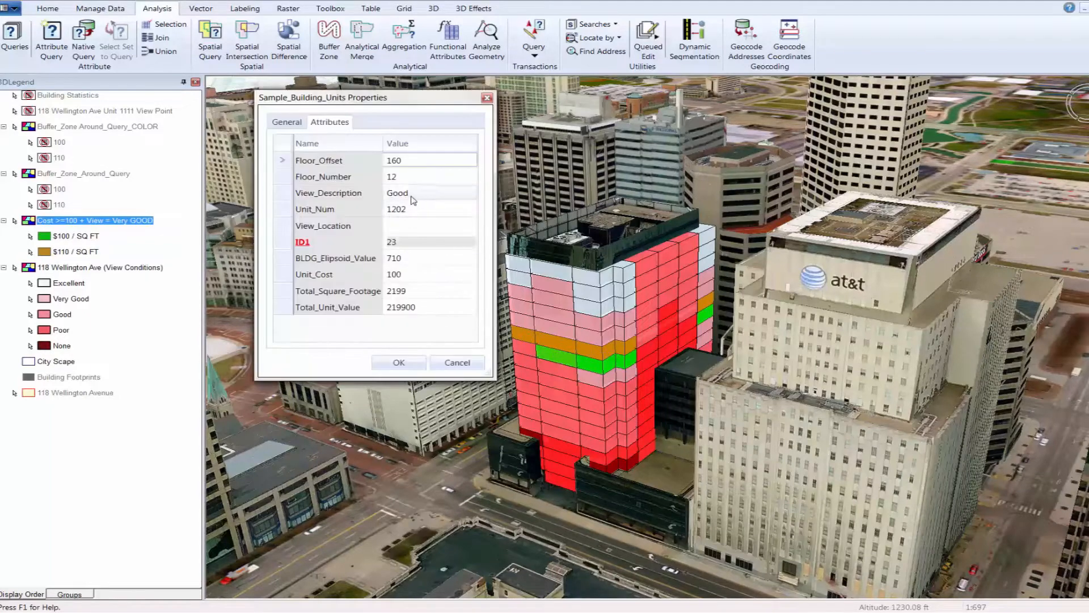
pyautogui.click(413, 193)
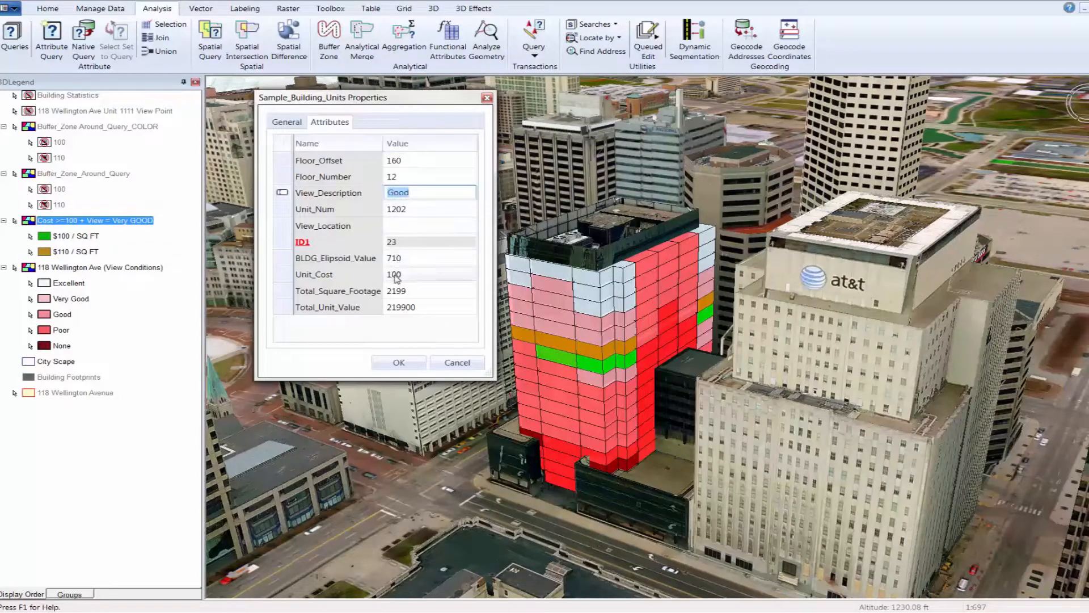
pyautogui.write('VeryGood')
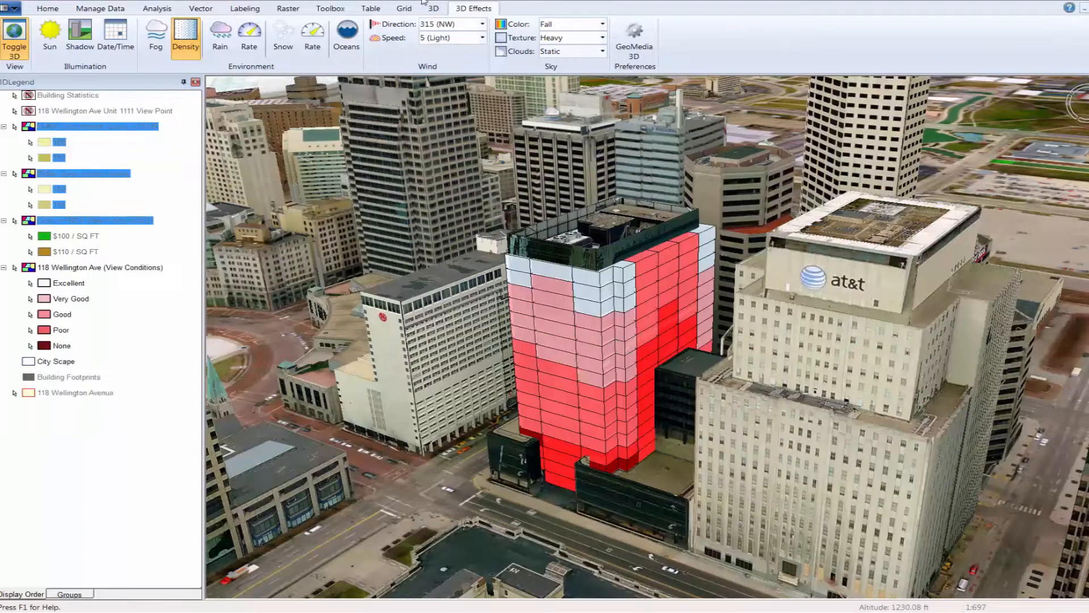
pyautogui.click(434, 9)
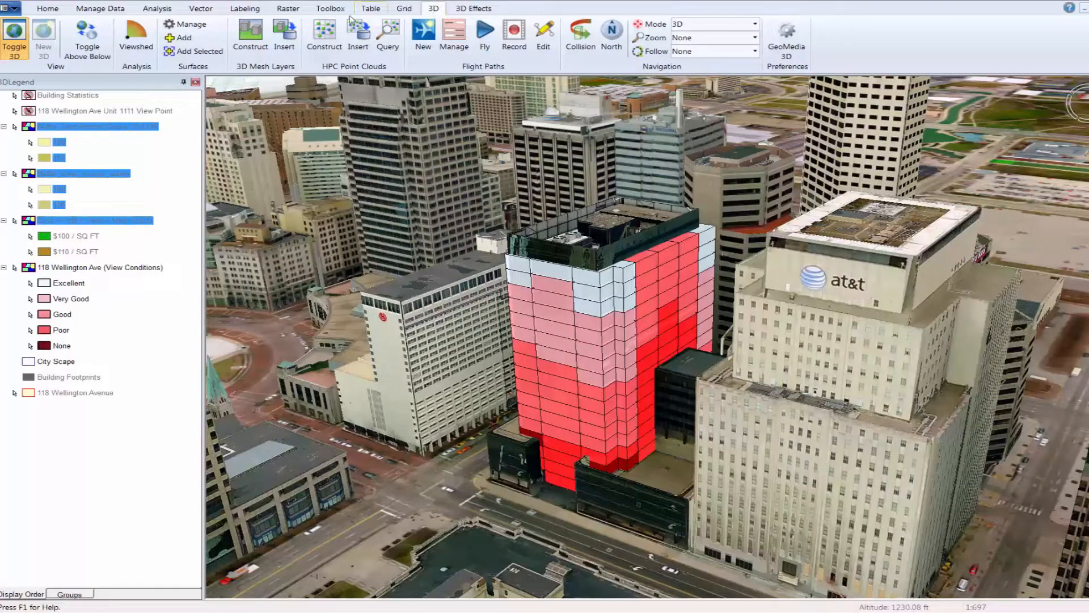
pyautogui.click(136, 32)
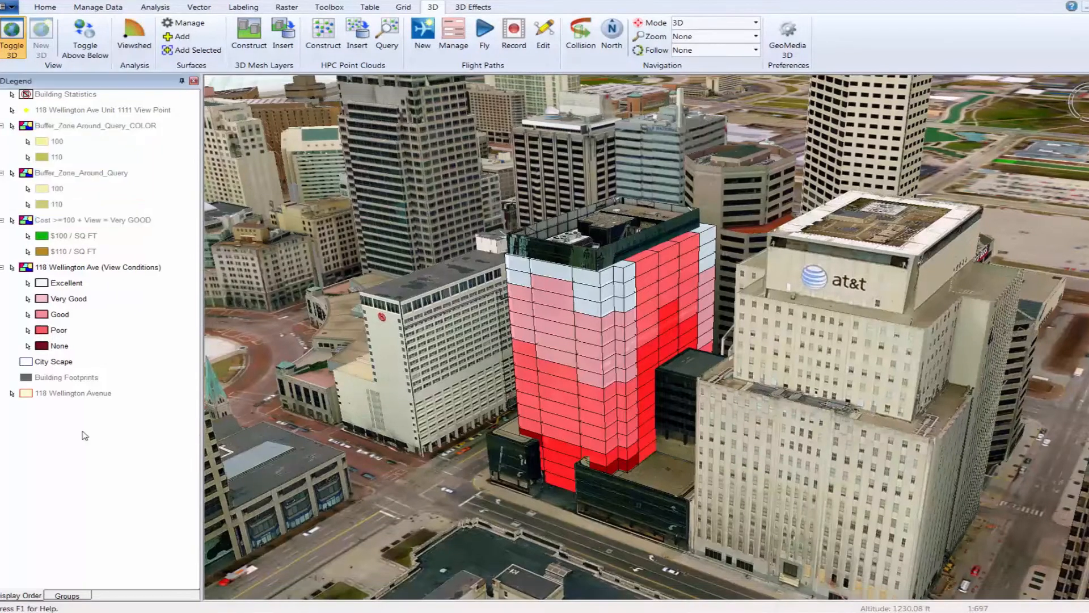
# Step: Select the Unit 1111 View Point layer and jump to a saved named location via Display Location
pyautogui.click(85, 110)
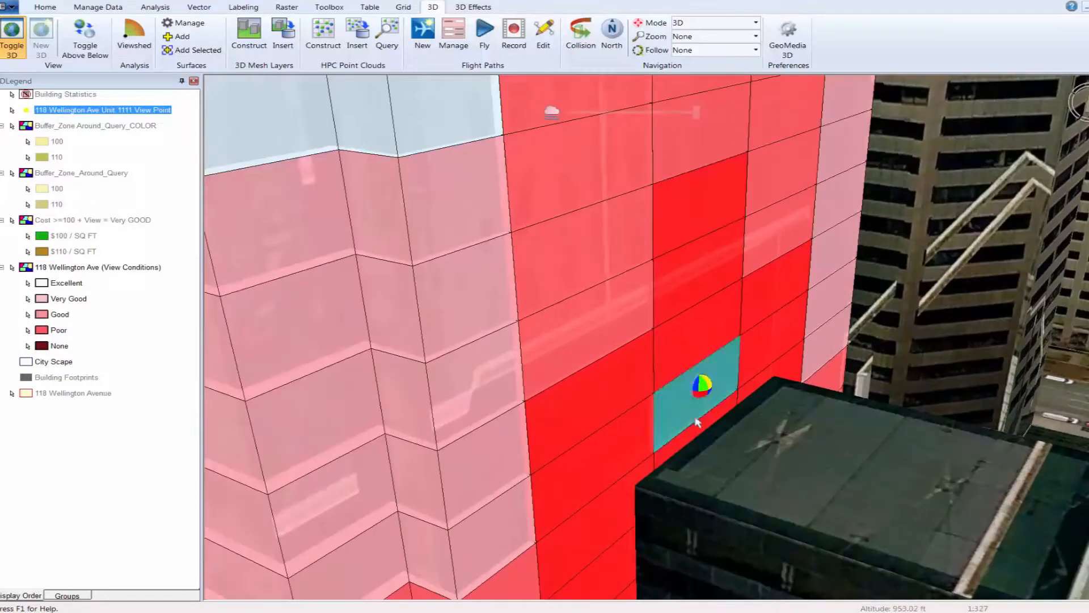
pyautogui.moveTo(715, 365)
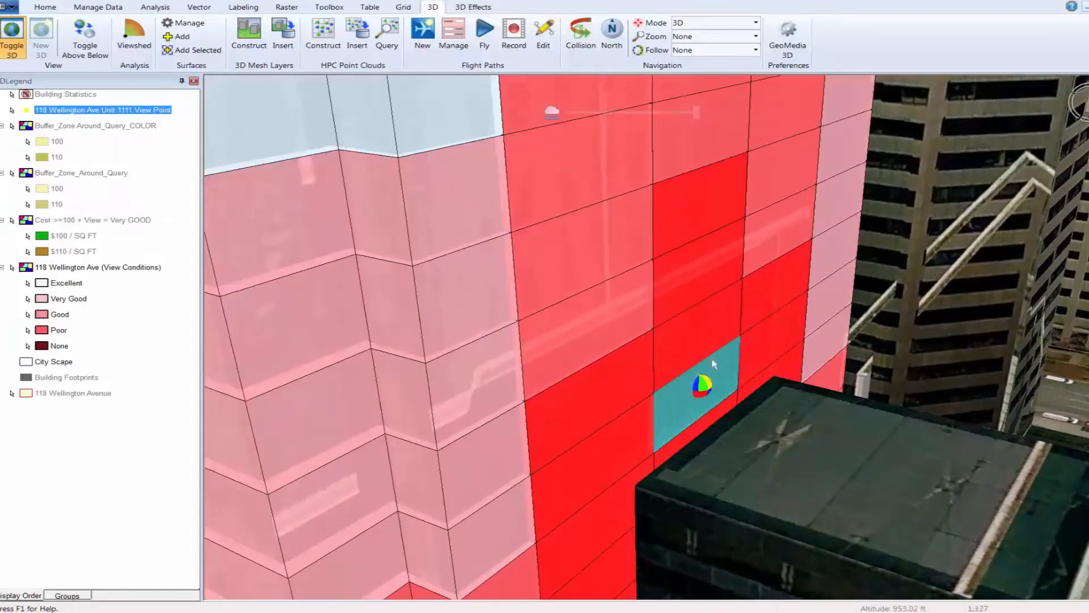
pyautogui.click(46, 7)
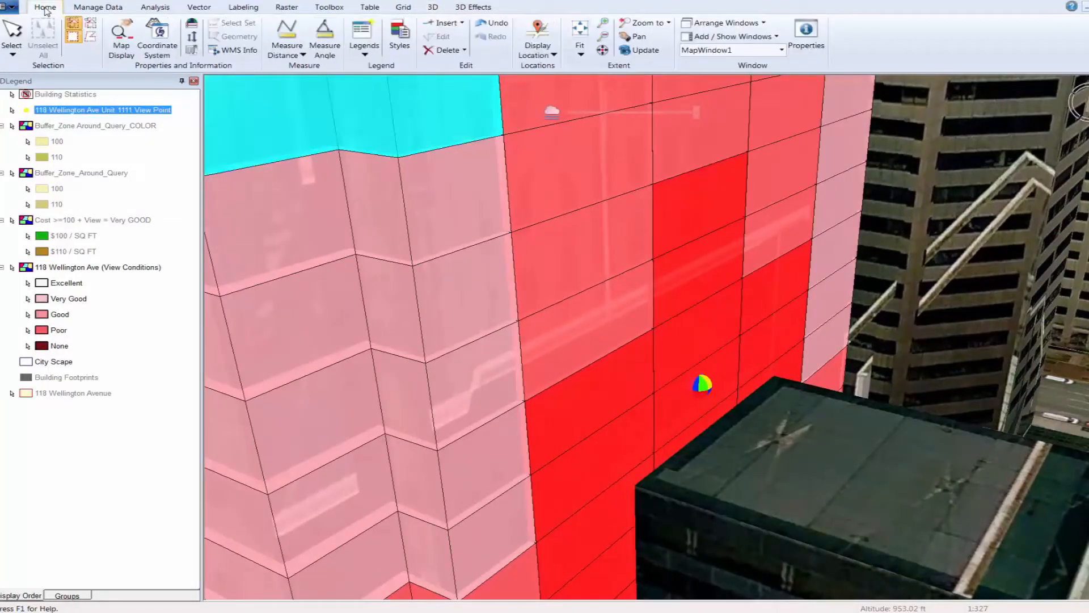
pyautogui.click(537, 37)
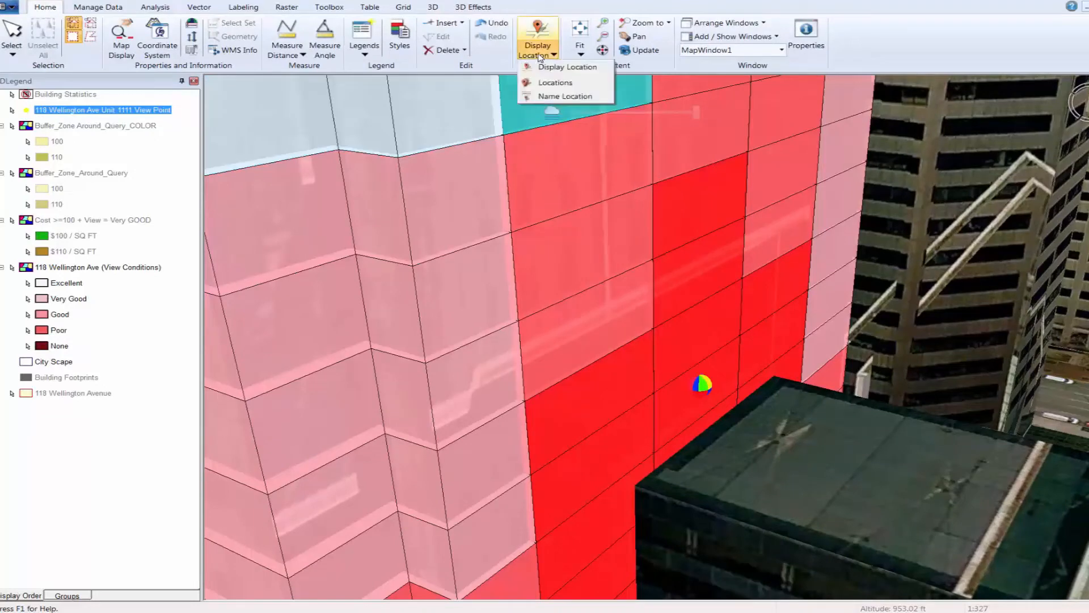
pyautogui.moveTo(554, 82)
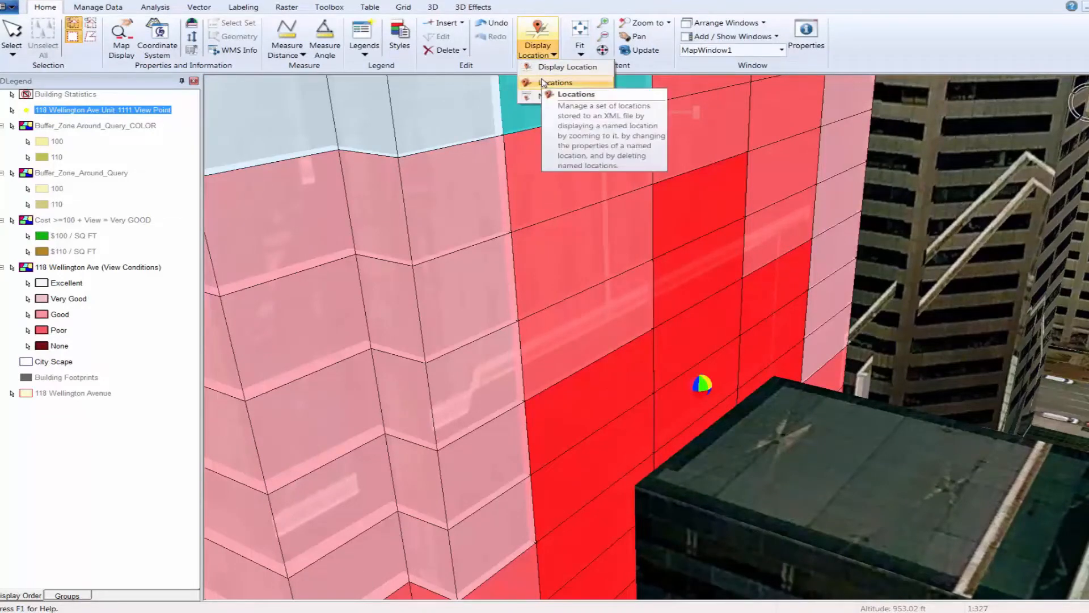
pyautogui.click(559, 82)
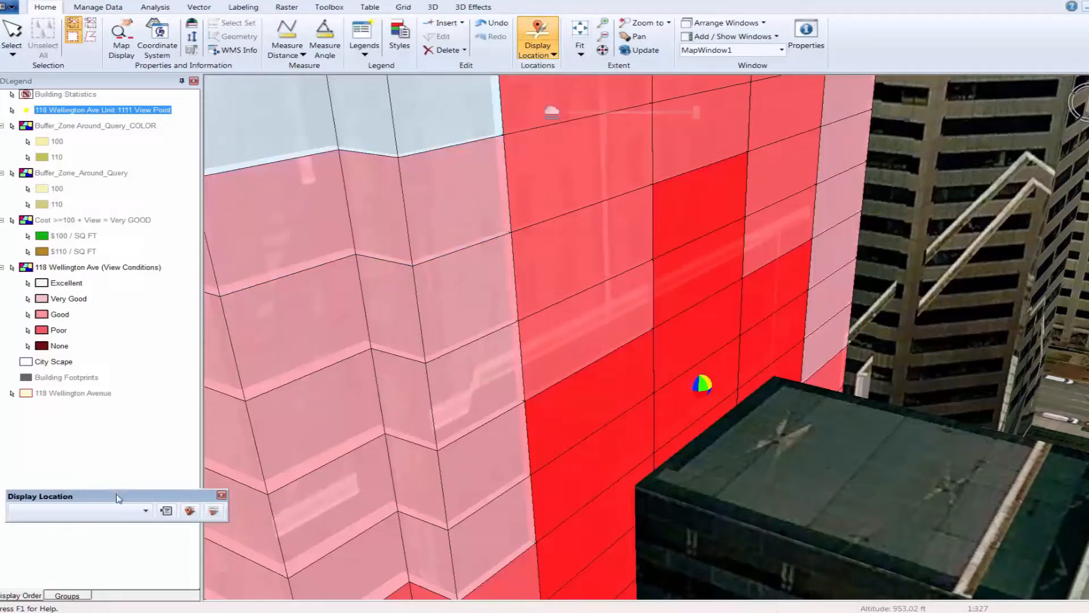
pyautogui.moveTo(146, 513)
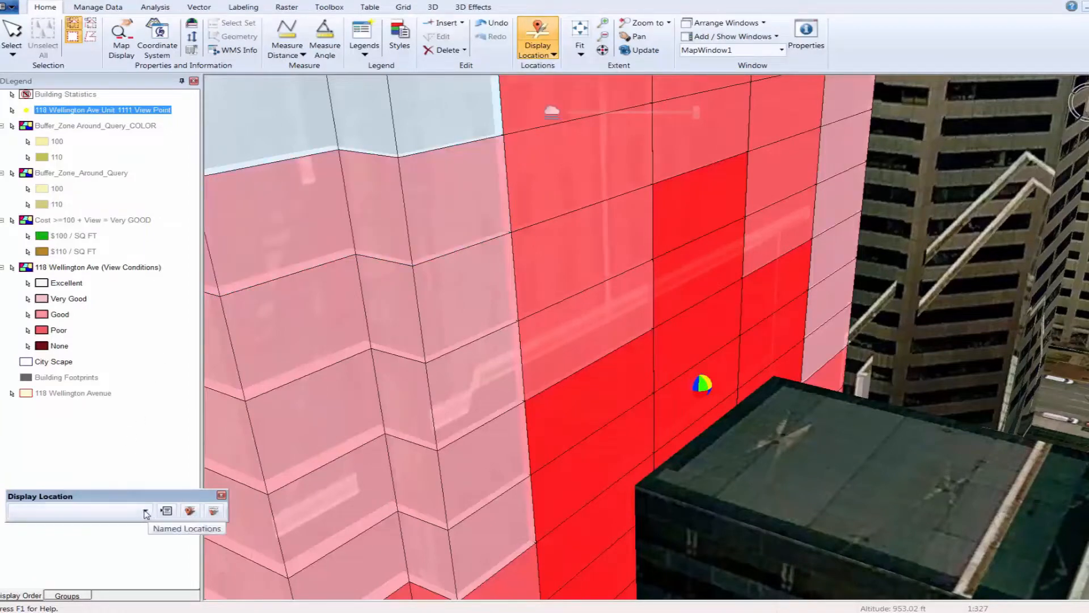
pyautogui.click(142, 511)
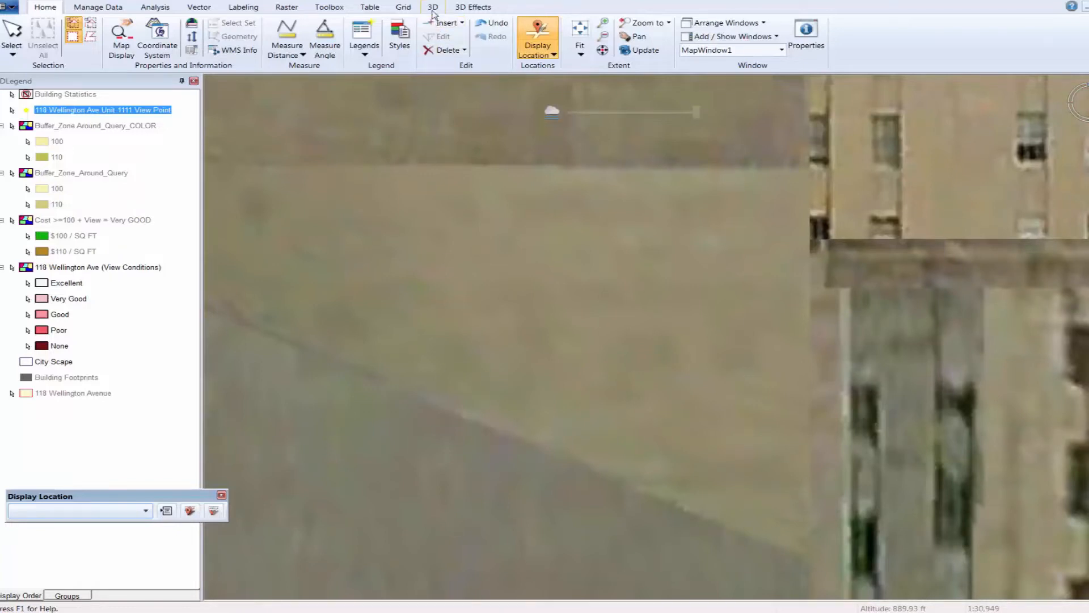
pyautogui.click(433, 7)
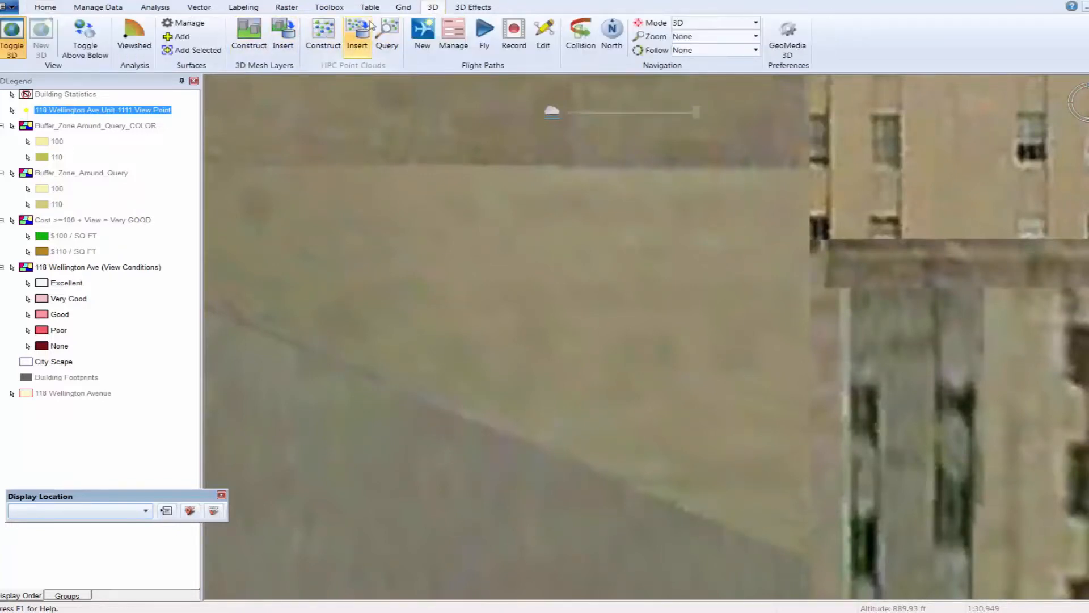
# Step: Open the Sample_Building_Units data window beneath the 3D view from the 3D Effects ribbon
pyautogui.click(473, 6)
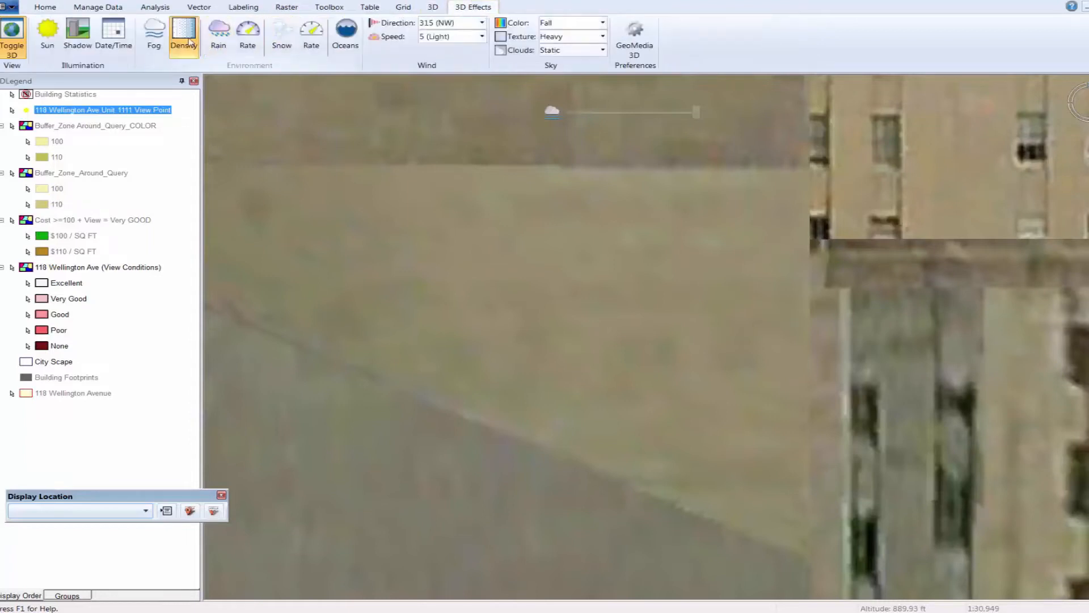
pyautogui.click(184, 29)
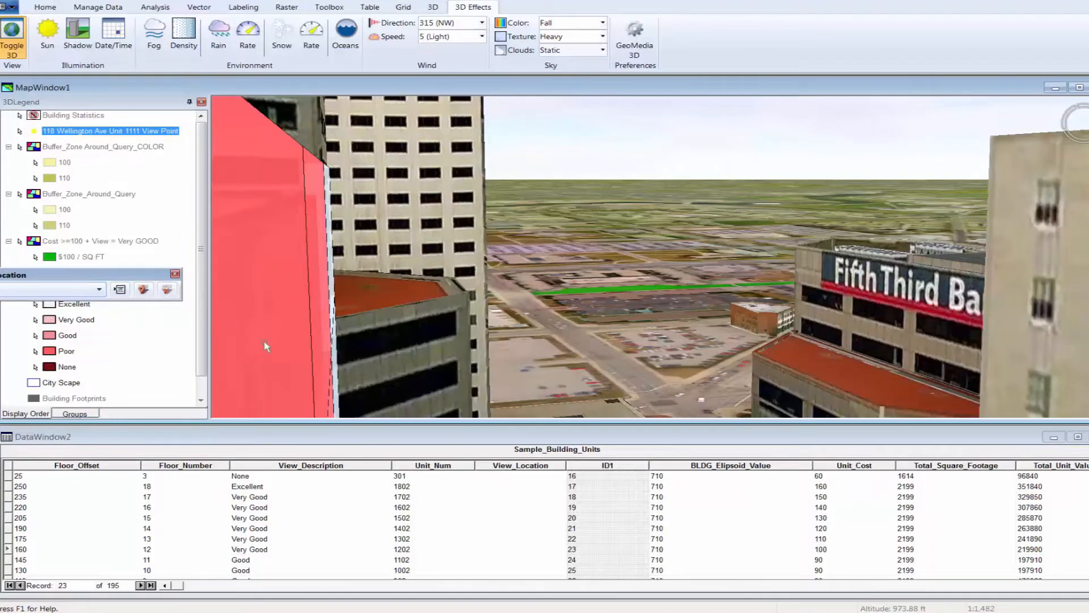
pyautogui.moveTo(867, 351)
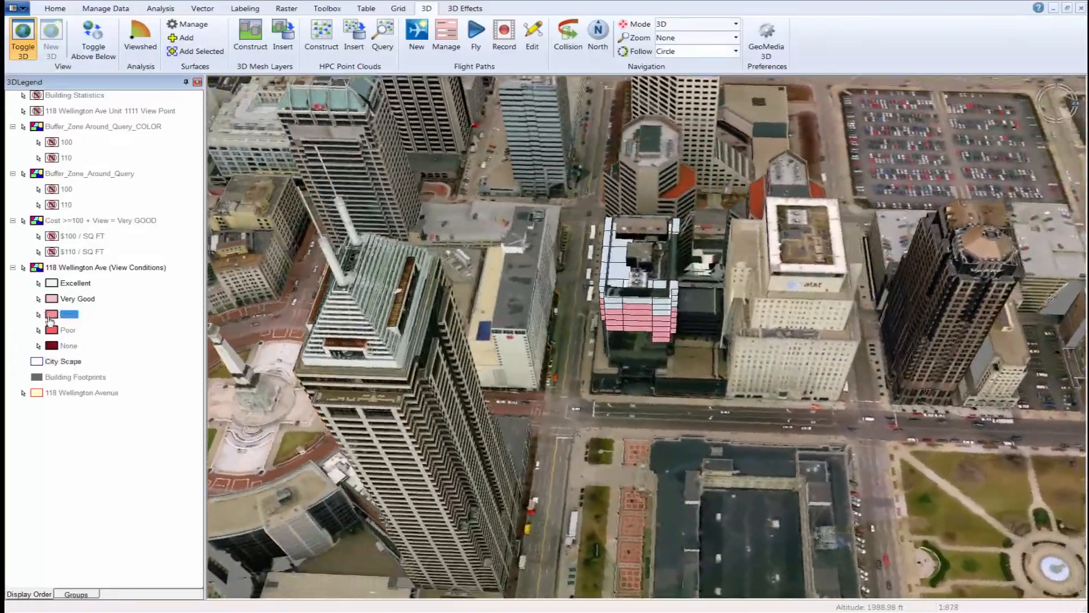
# Step: Bring up the context menu on the Good legend entry while circling the downtown blocks
pyautogui.rightClick(56, 313)
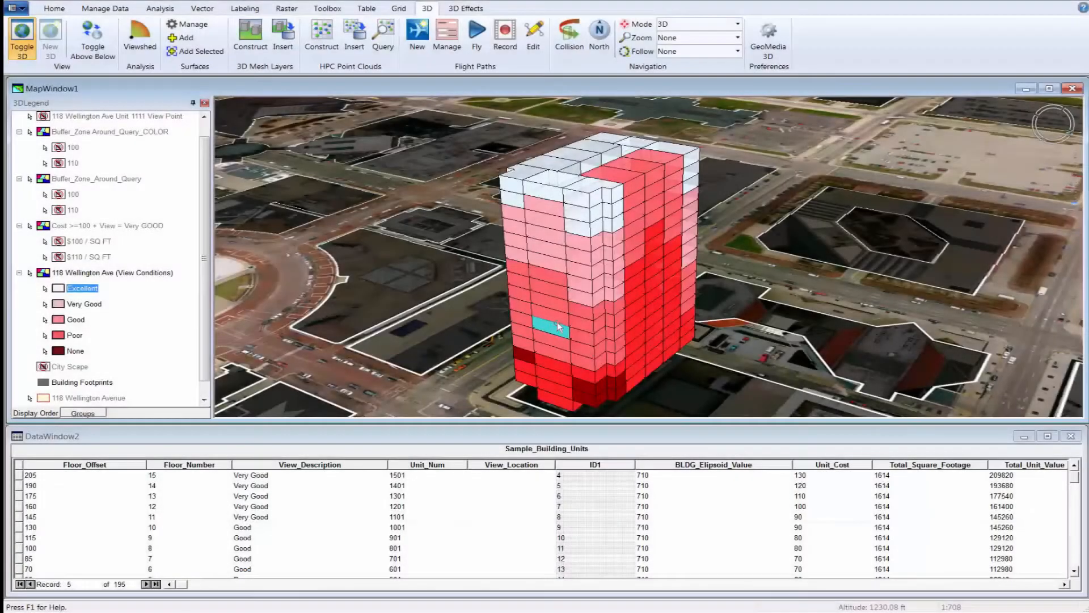
# Step: Select unit 1802 and overwrite its View_Description from Excellent to Poor
pyautogui.click(549, 193)
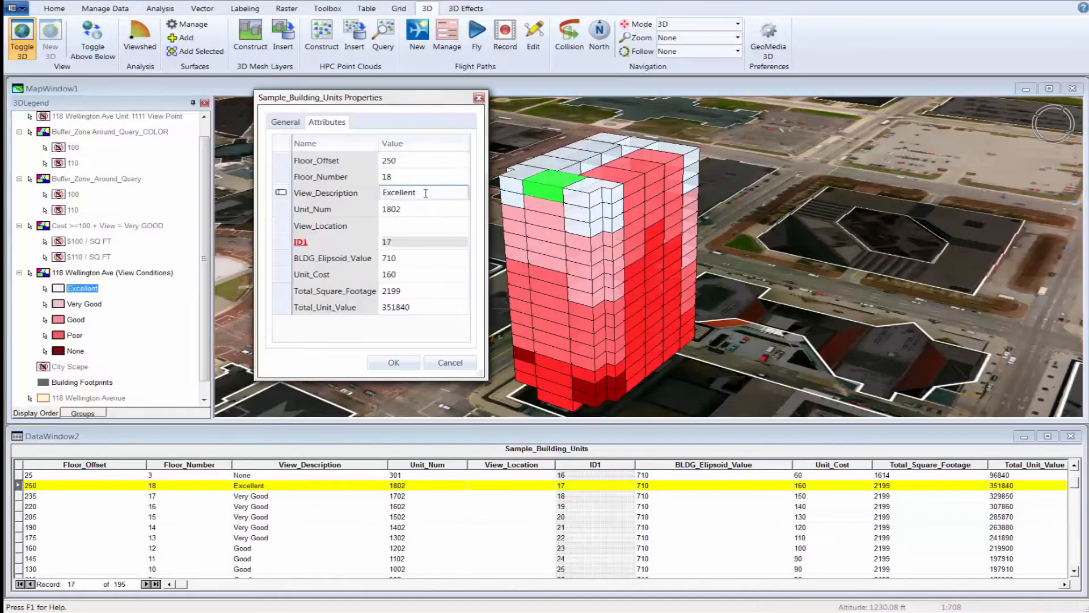
pyautogui.write('Po')
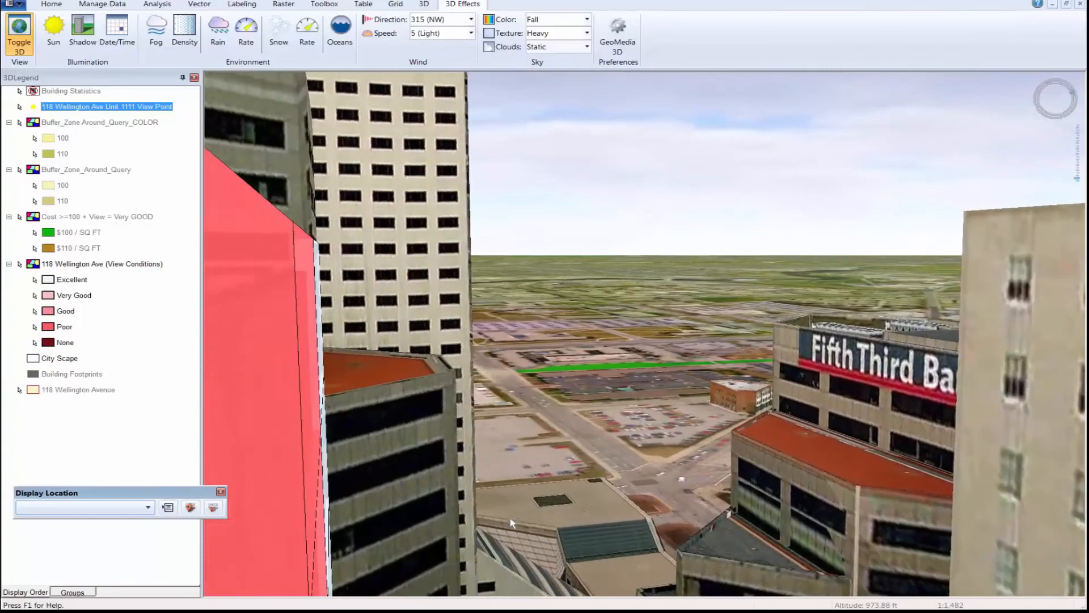
pyautogui.moveTo(837, 125)
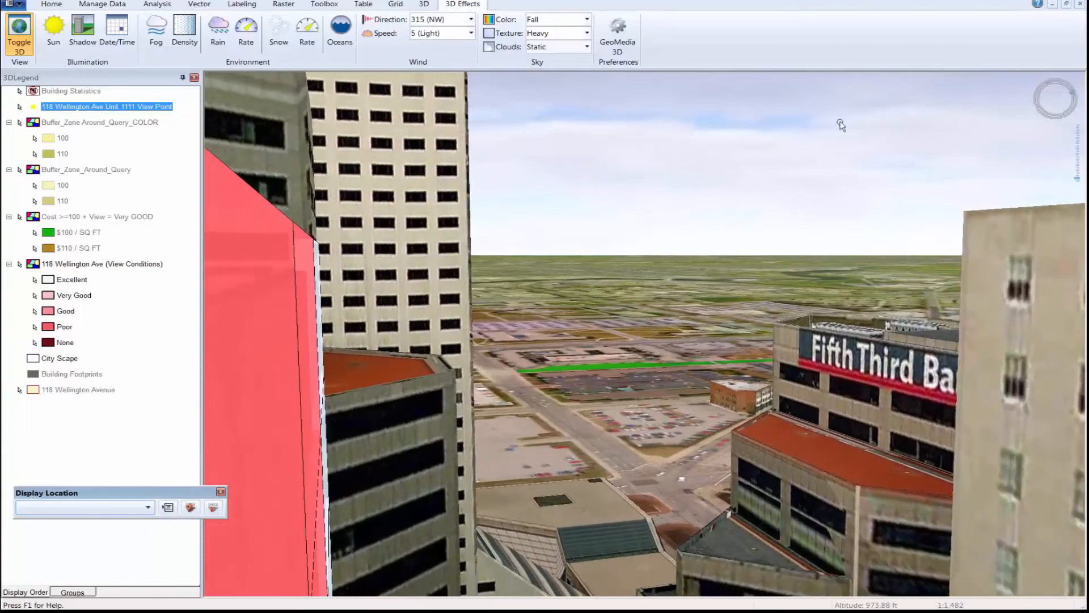